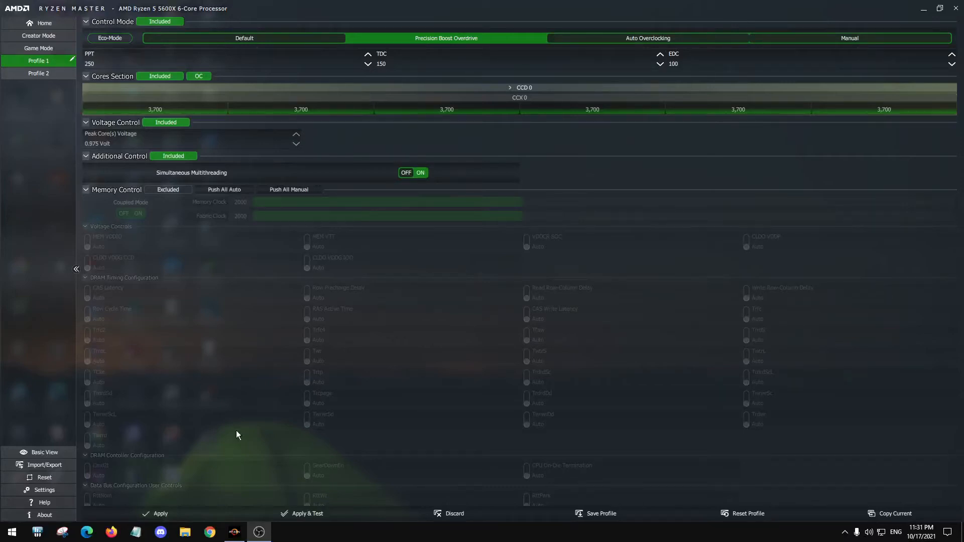
pyautogui.moveTo(444, 305)
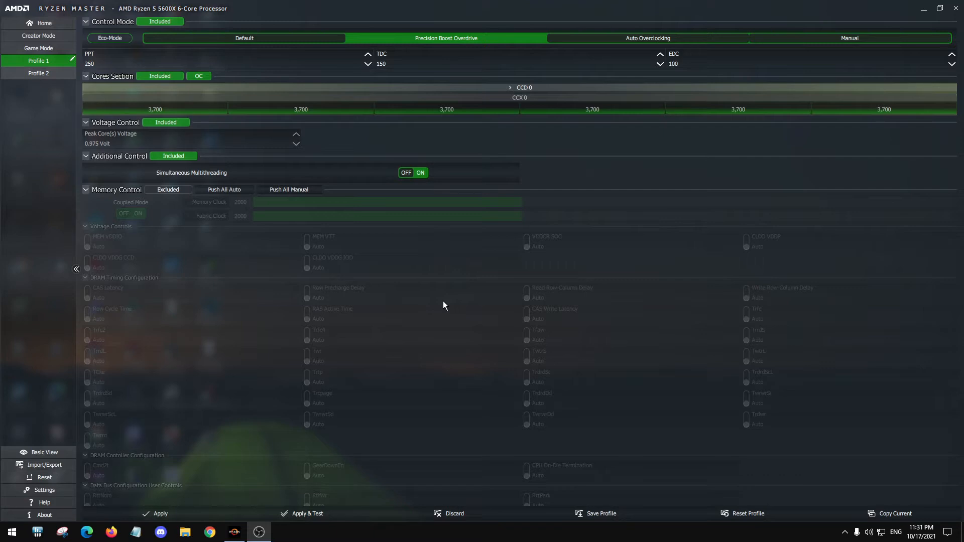
pyautogui.moveTo(449, 328)
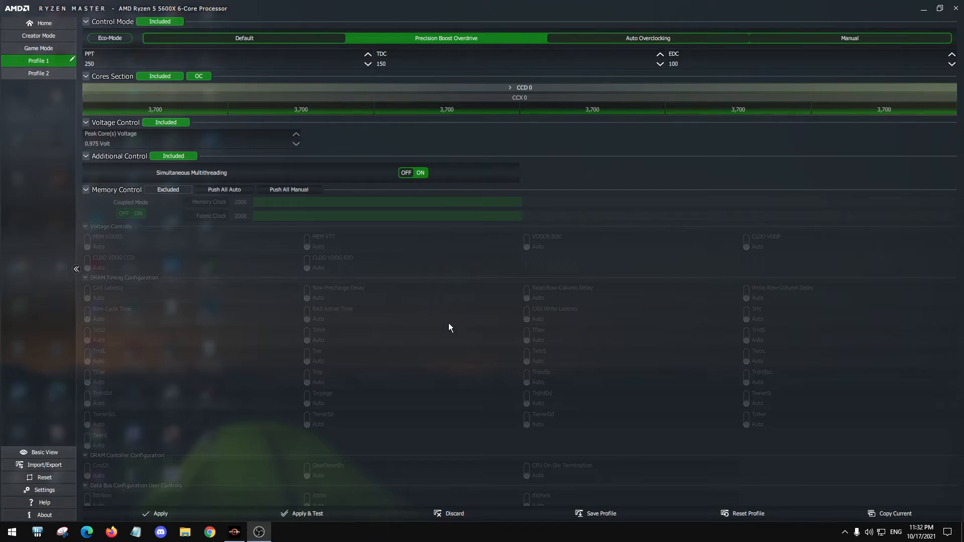
pyautogui.moveTo(462, 330)
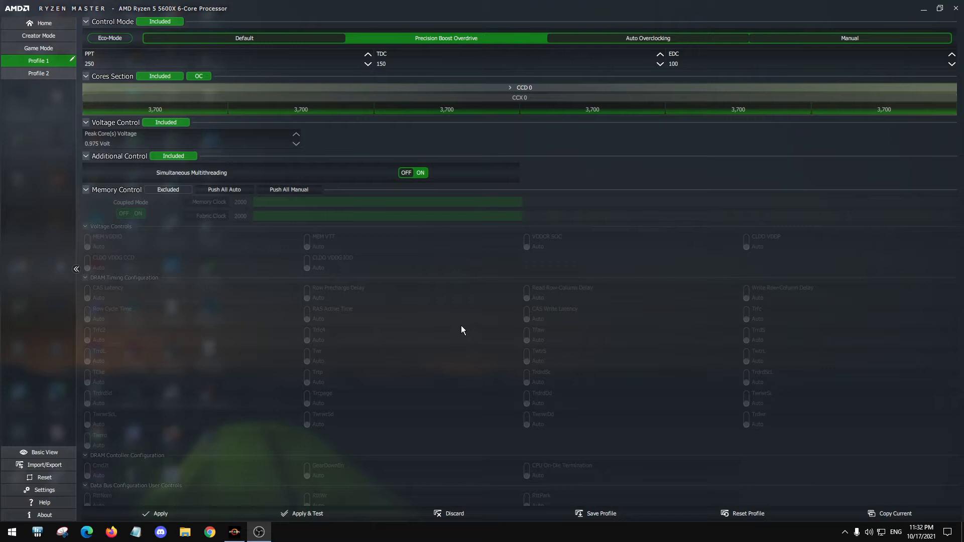
pyautogui.moveTo(515, 339)
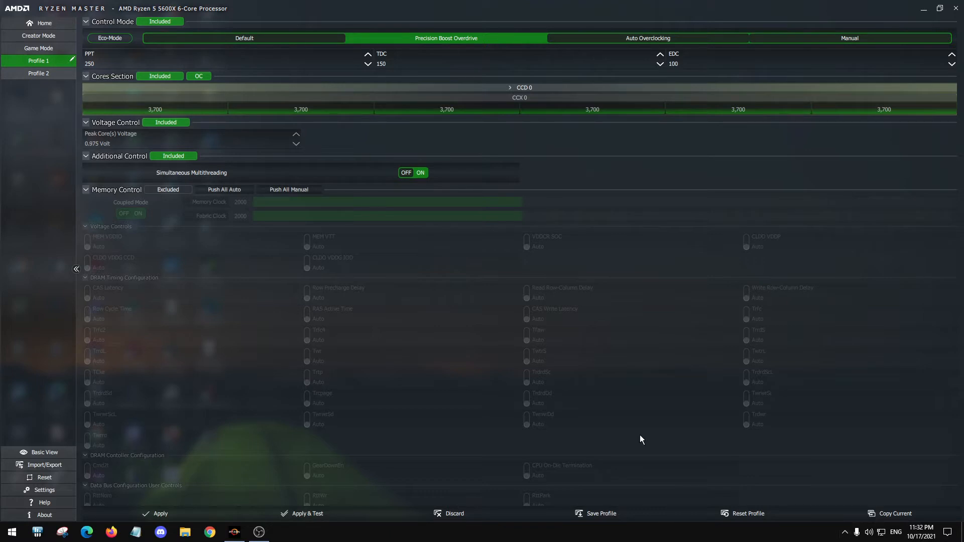
pyautogui.moveTo(439, 302)
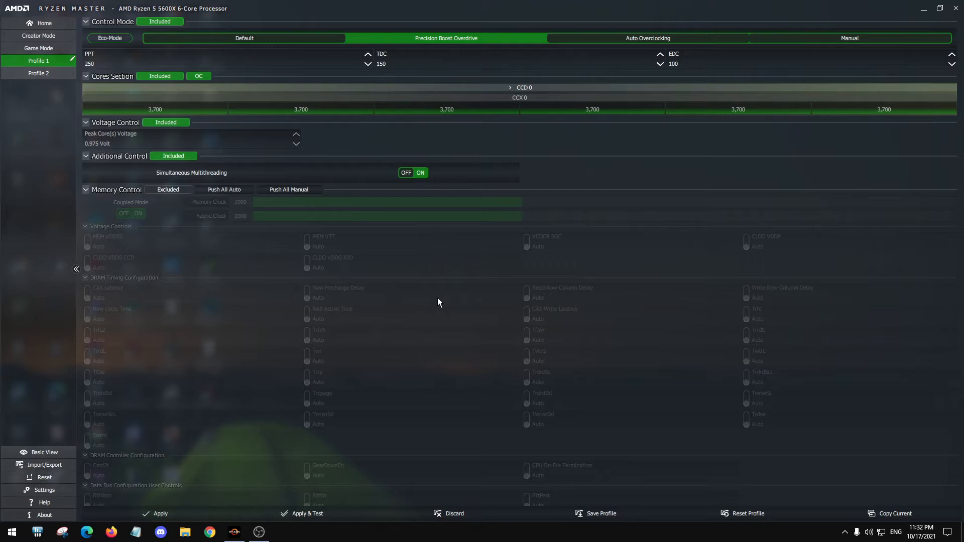
pyautogui.moveTo(473, 316)
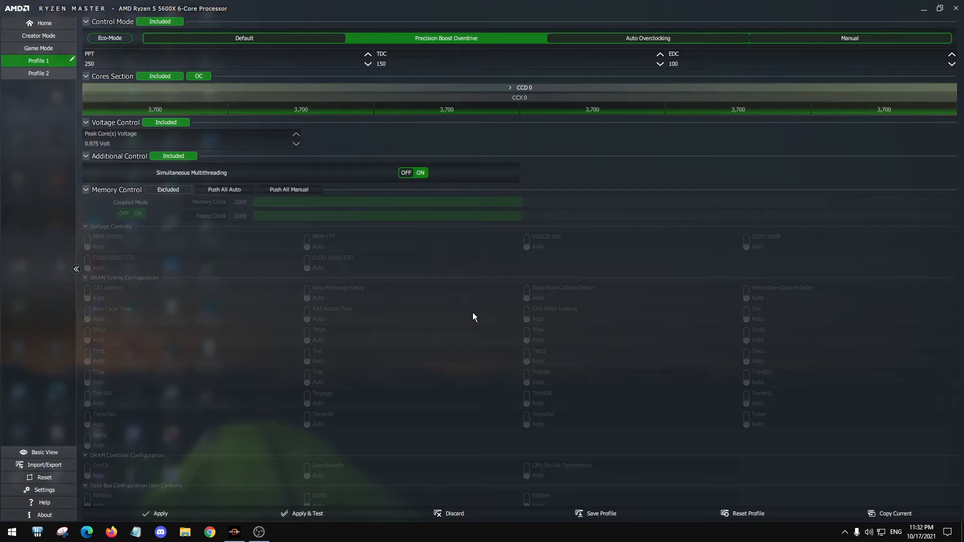
pyautogui.moveTo(458, 220)
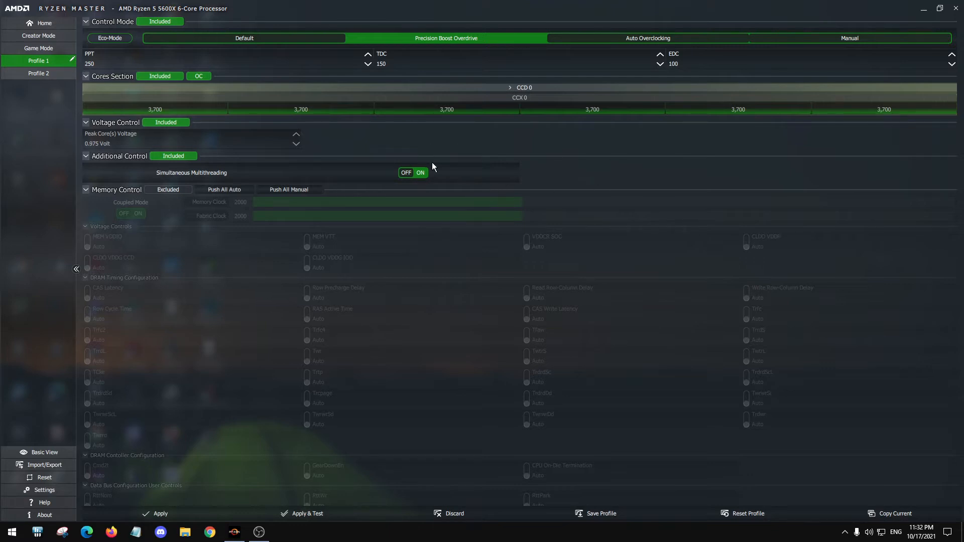
pyautogui.moveTo(75, 13)
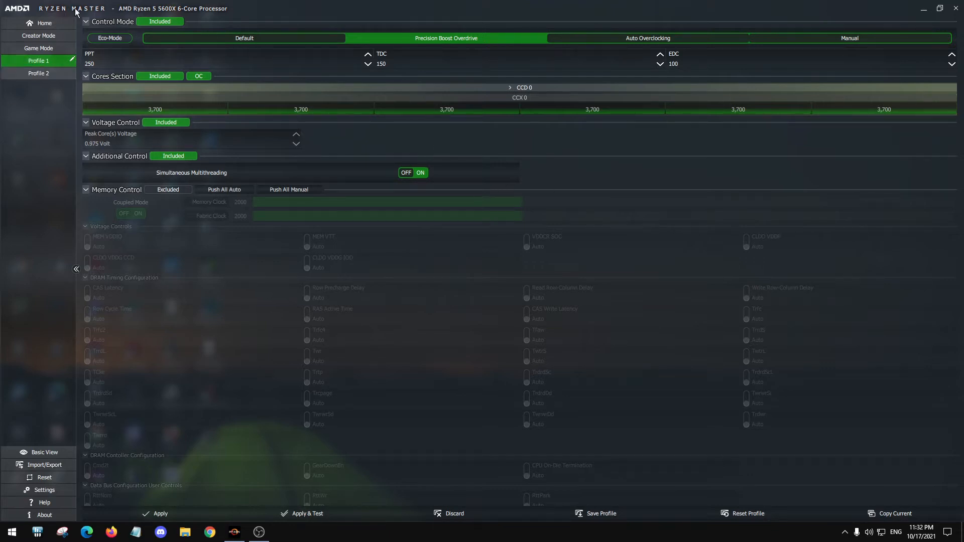
# View the Home overview of live CPU readings, then return to Profile 1's settings.
pyautogui.click(43, 23)
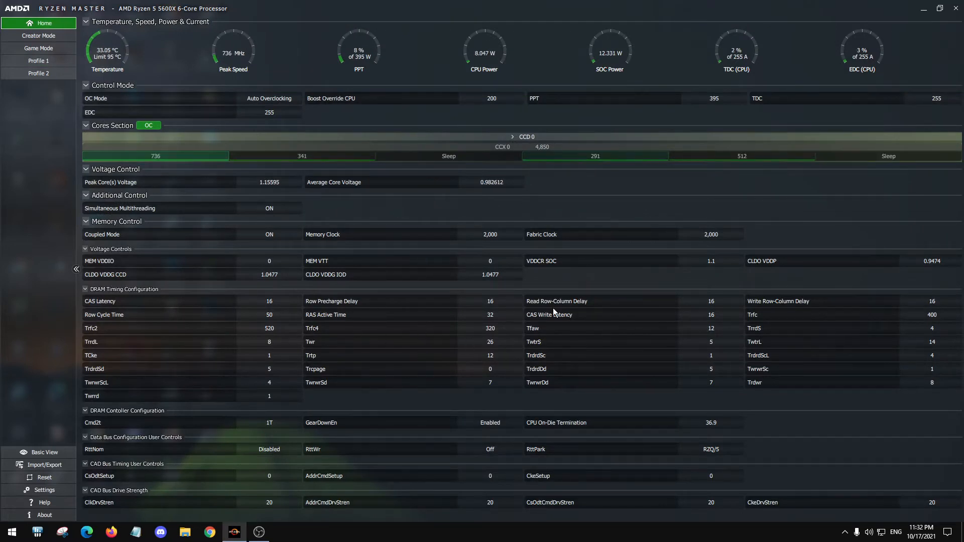
pyautogui.moveTo(580, 277)
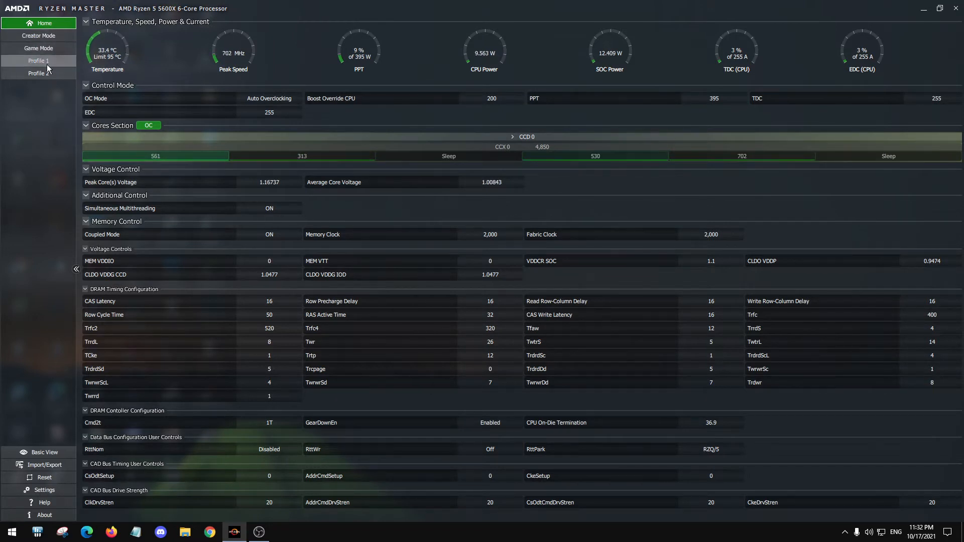
pyautogui.click(38, 61)
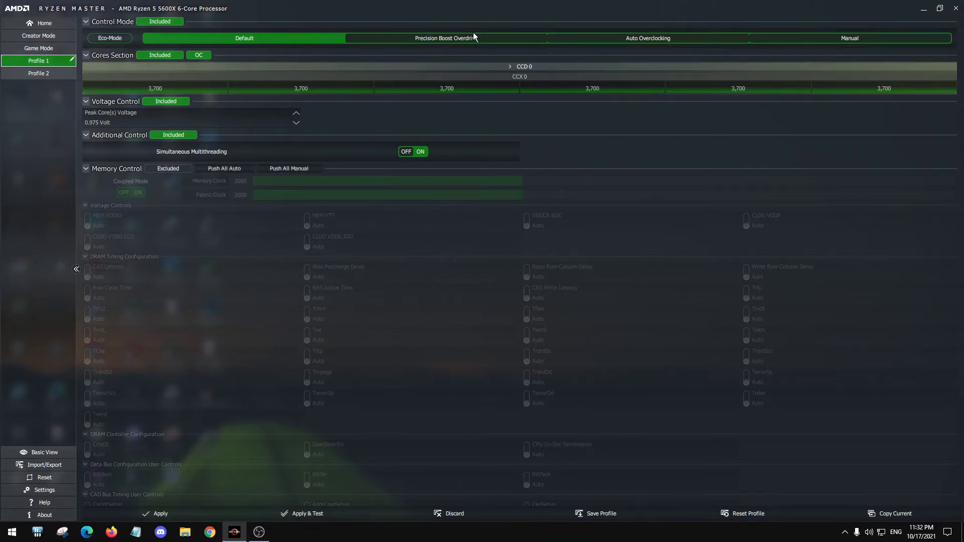
# Switch Profile 1 to Precision Boost Overdrive and enter PPT 250 and TDC 150.
pyautogui.click(445, 37)
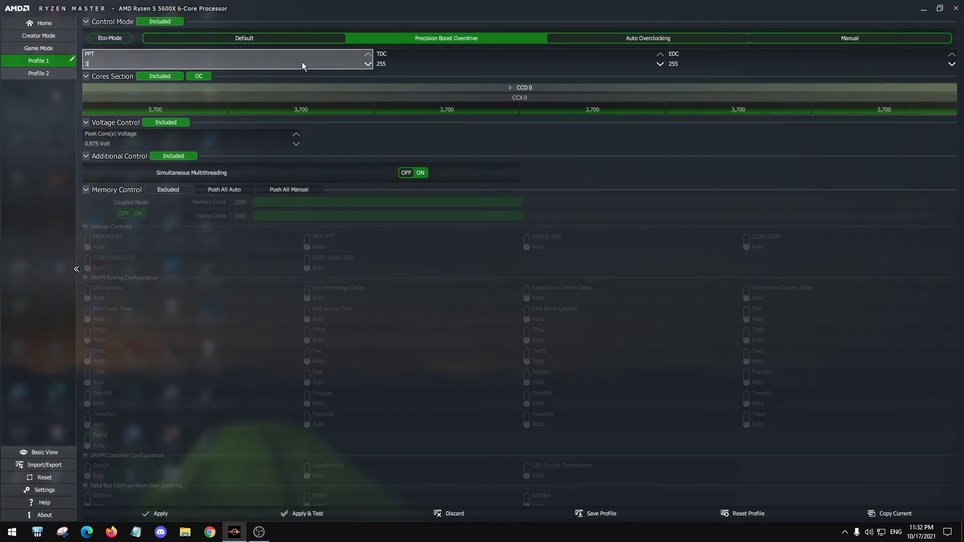
pyautogui.write('250')
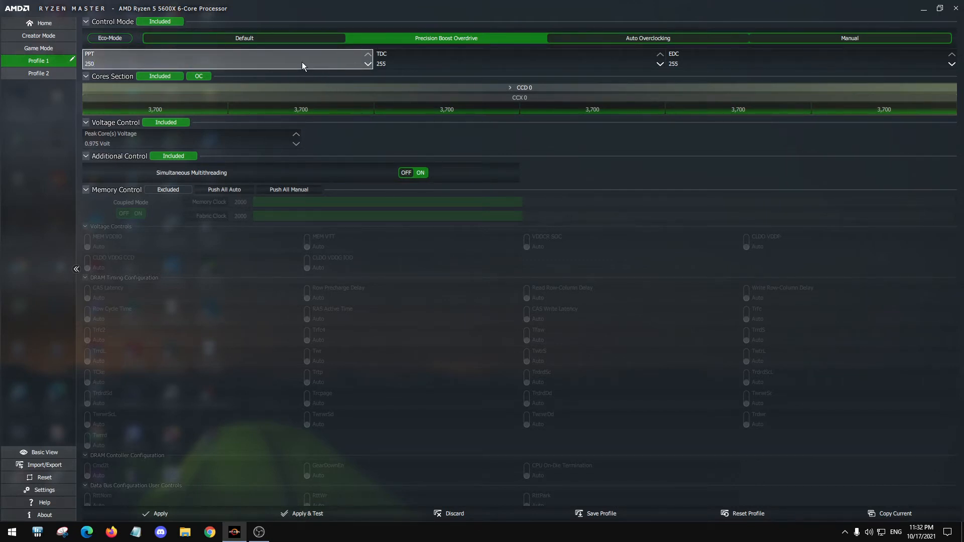
pyautogui.click(516, 64)
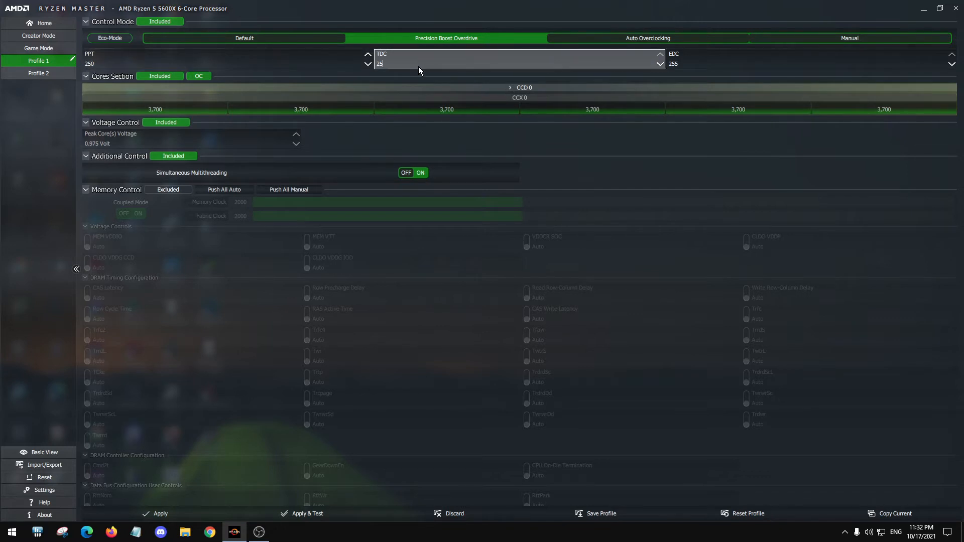
pyautogui.write('150')
pyautogui.click(812, 59)
pyautogui.write('180')
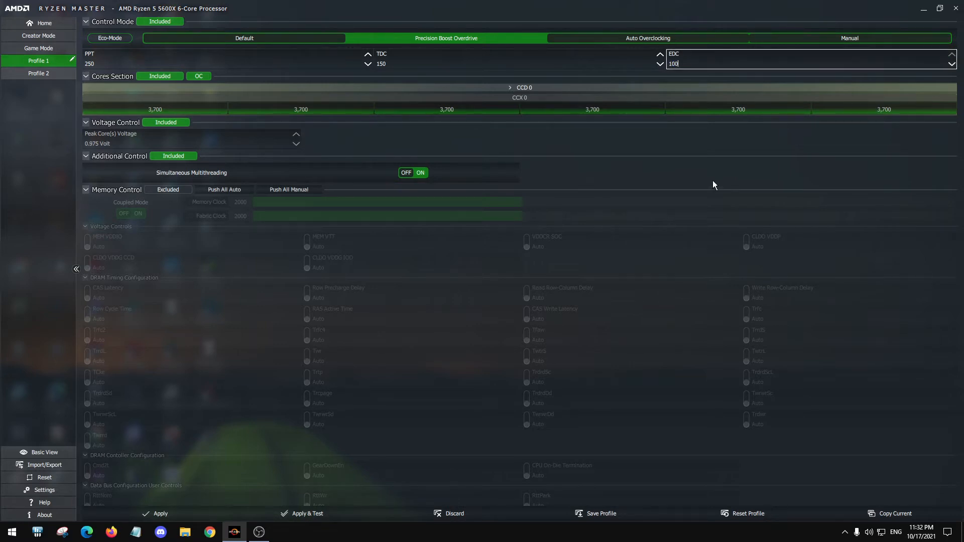
pyautogui.moveTo(328, 483)
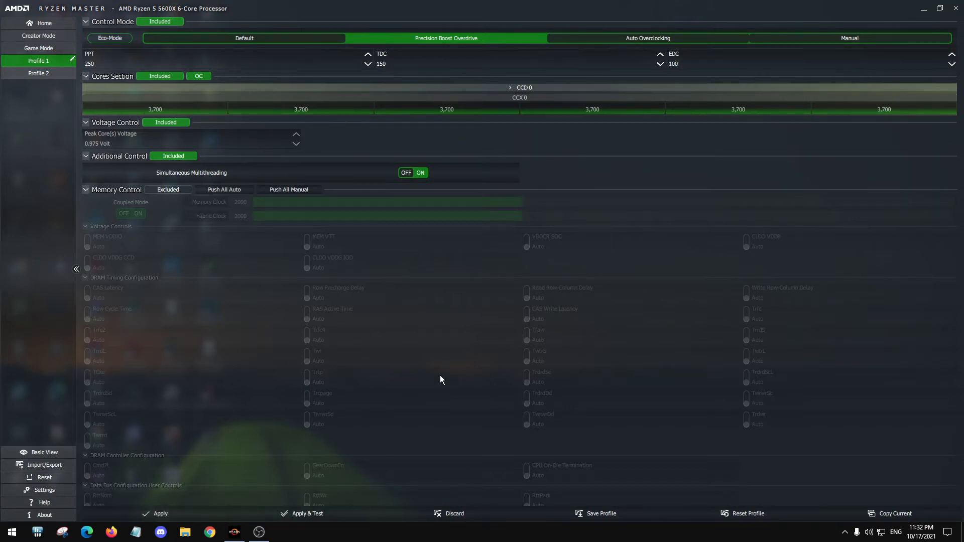
pyautogui.moveTo(663, 241)
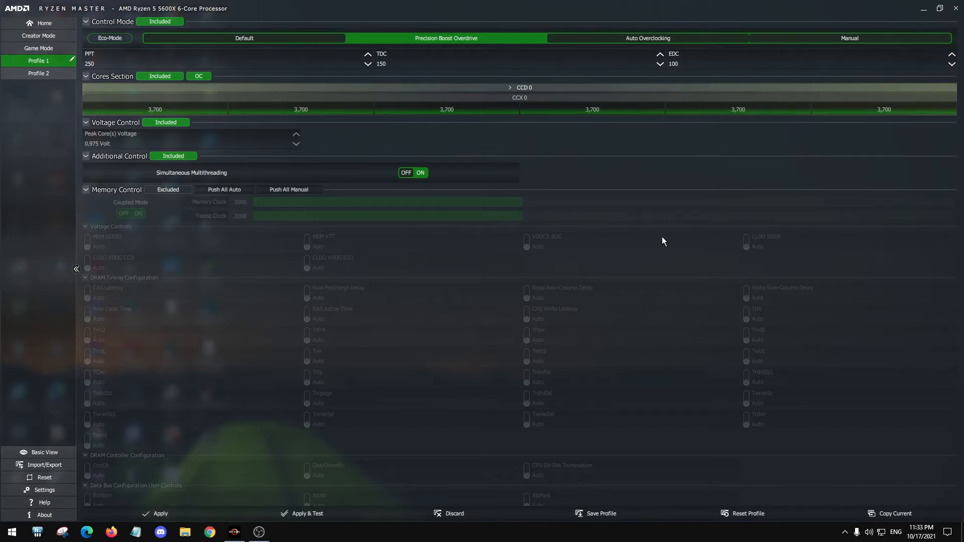
pyautogui.moveTo(737, 67)
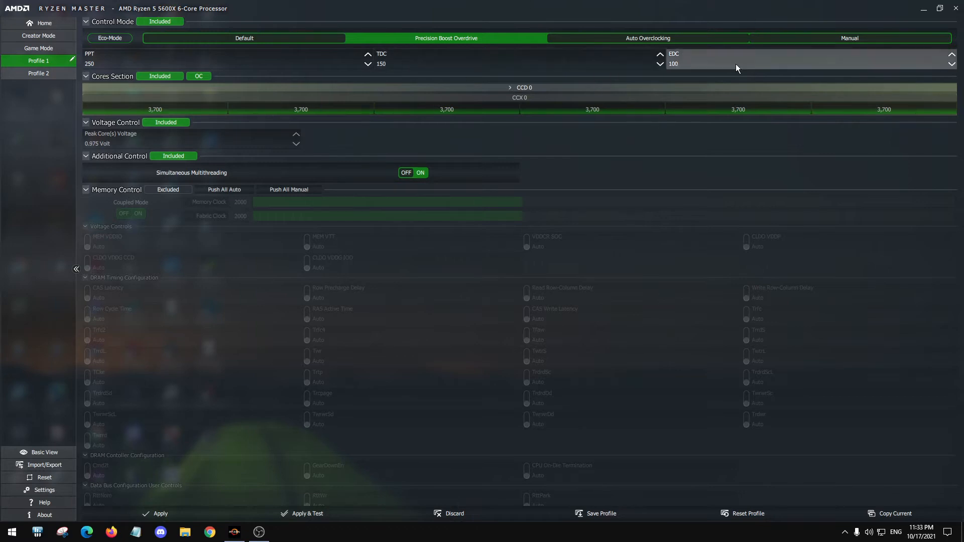
pyautogui.moveTo(594, 73)
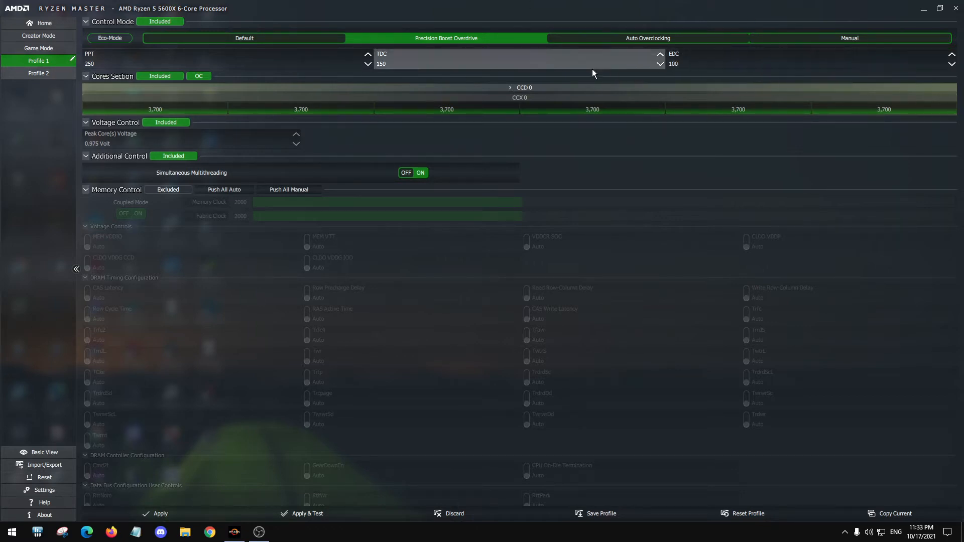
pyautogui.moveTo(405, 64)
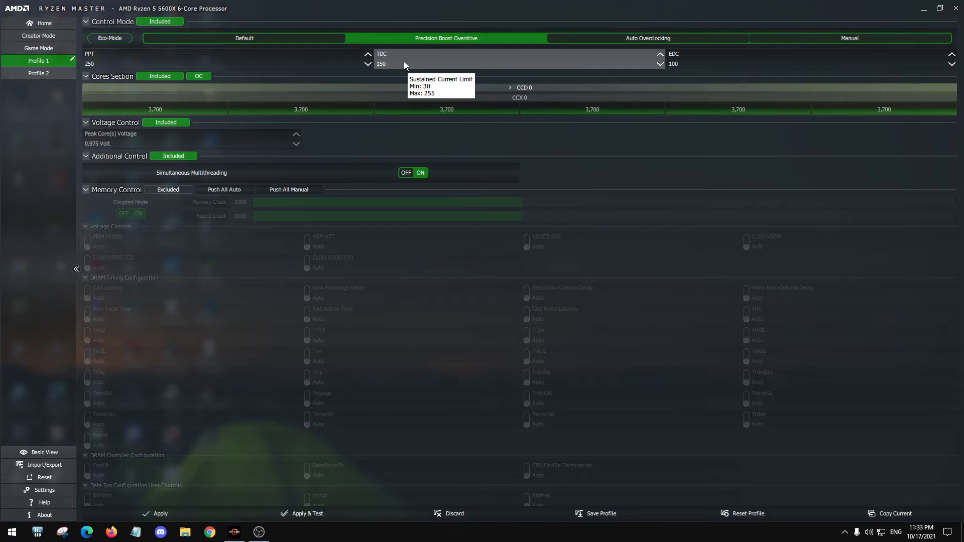
pyautogui.moveTo(249, 65)
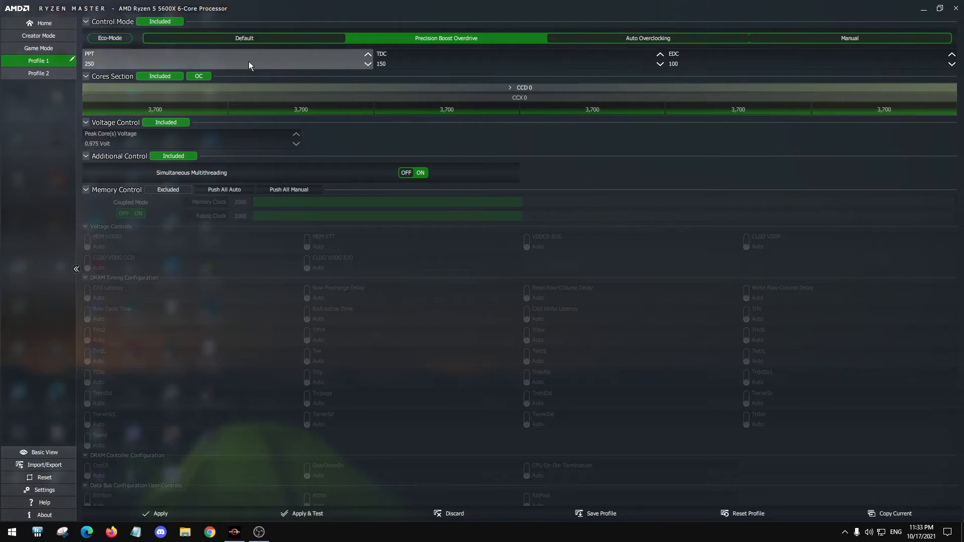
pyautogui.moveTo(249, 61)
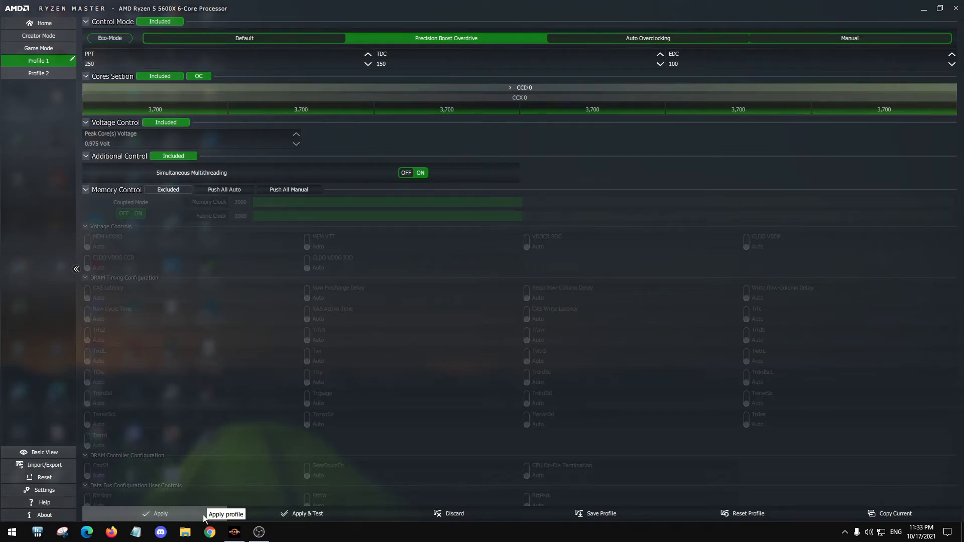
pyautogui.click(159, 513)
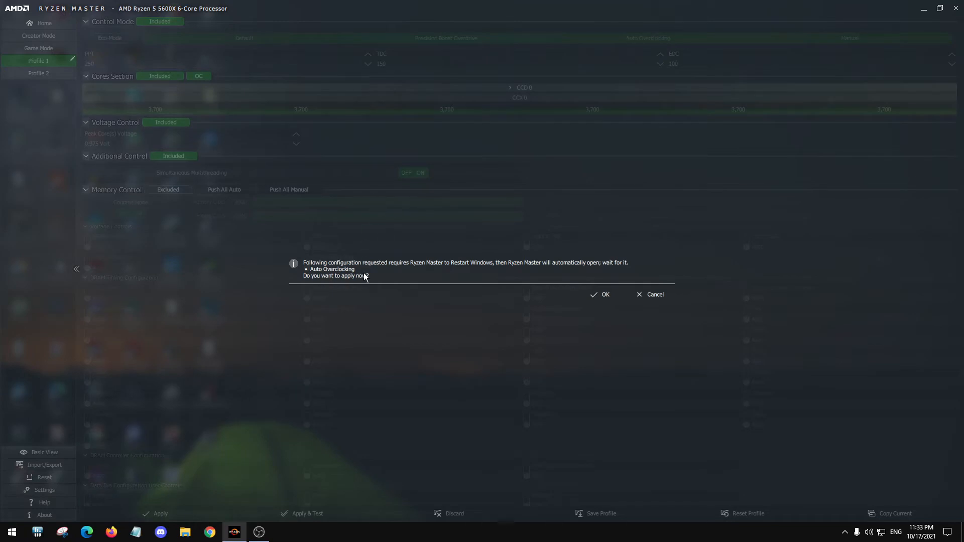
pyautogui.moveTo(392, 282)
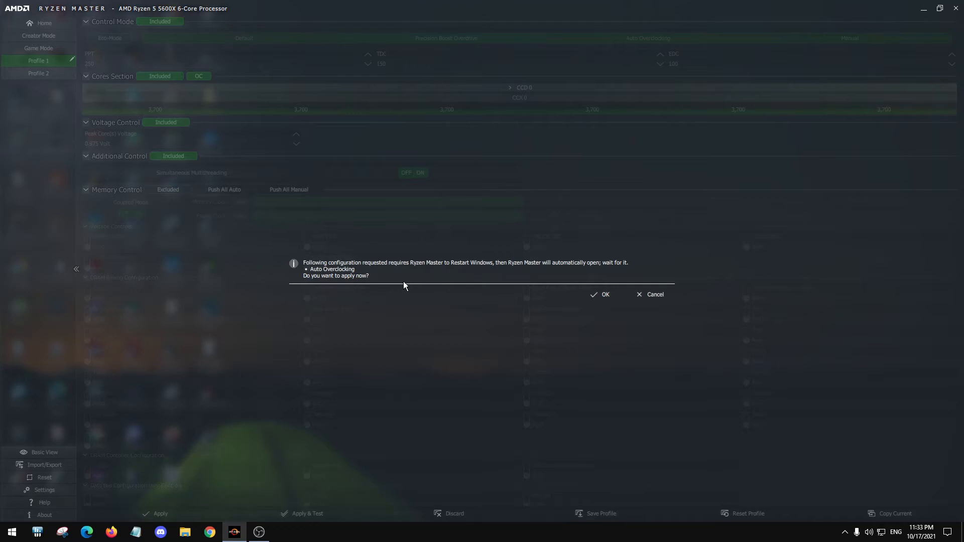
pyautogui.moveTo(595, 276)
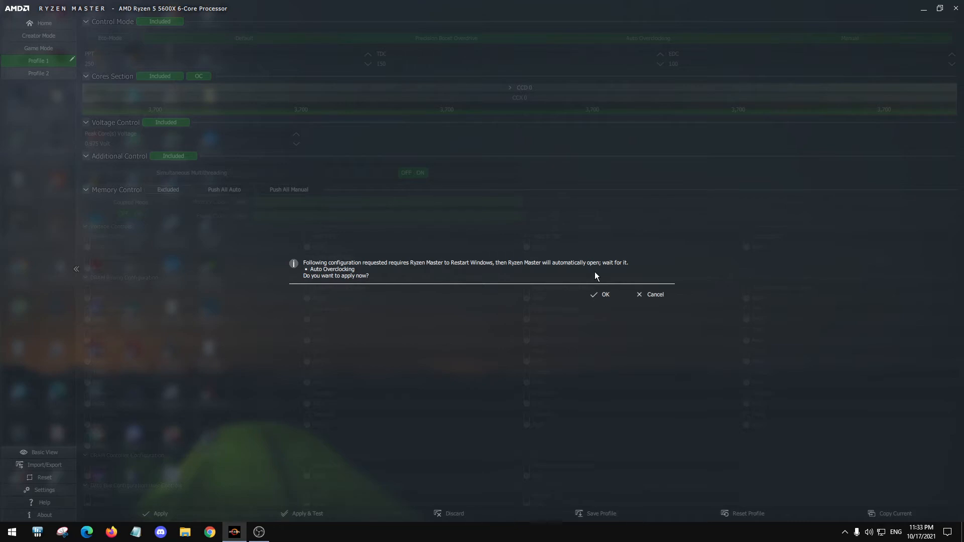
pyautogui.click(653, 295)
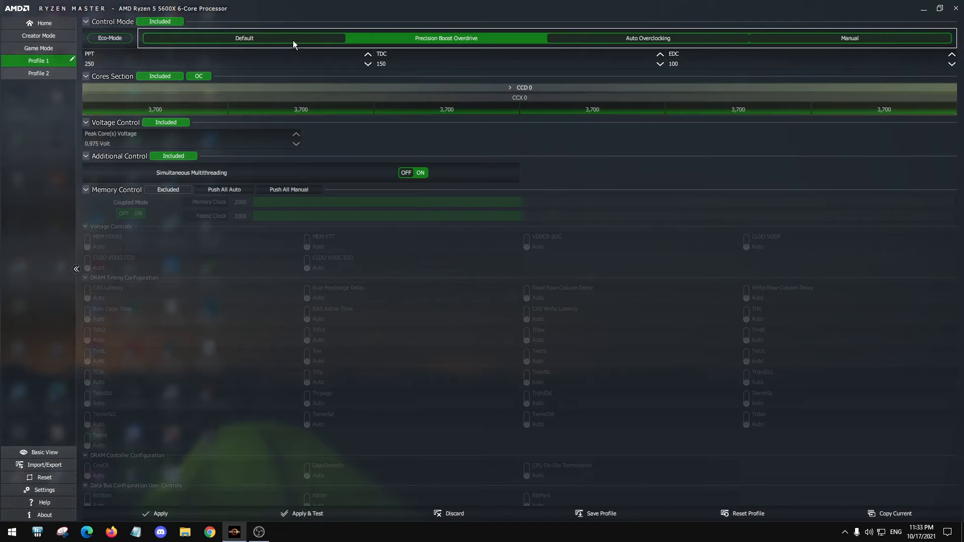
pyautogui.moveTo(293, 41)
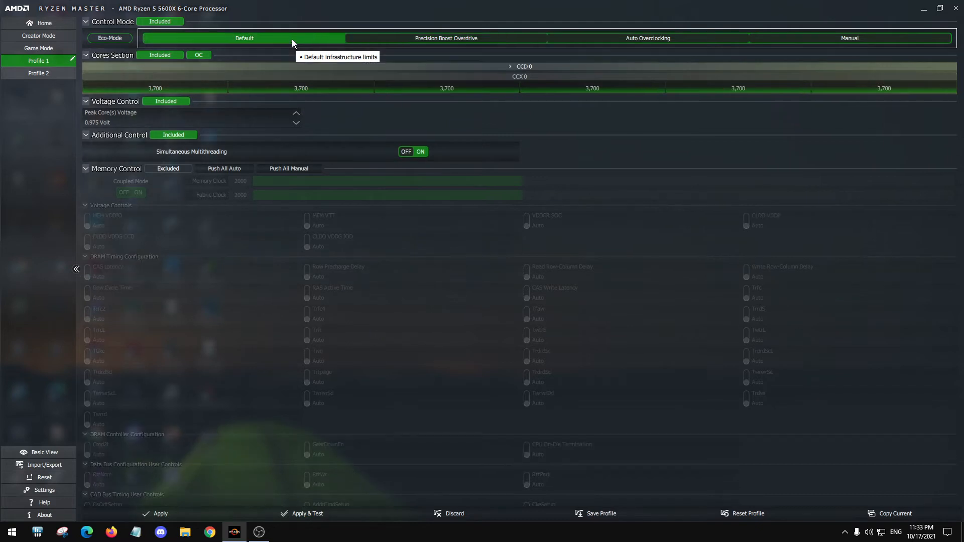
pyautogui.moveTo(644, 356)
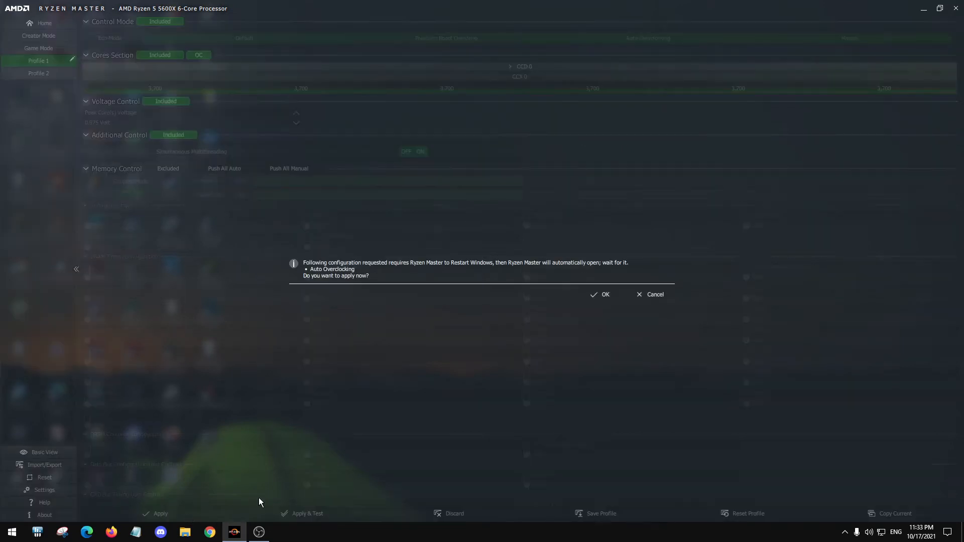
# Dismiss the restart prompt, then switch Profile 1 to Manual and back to Precision Boost Overdrive.
pyautogui.click(654, 295)
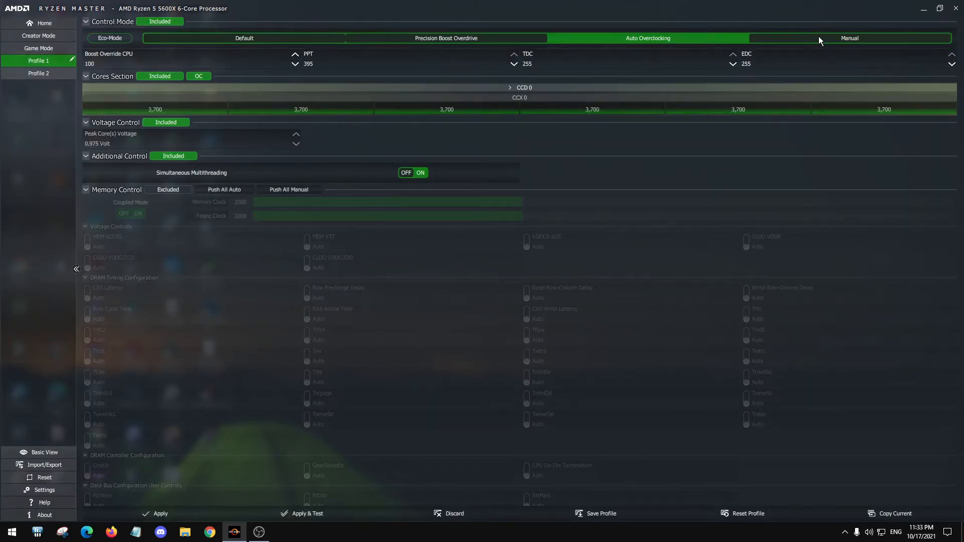
pyautogui.click(848, 37)
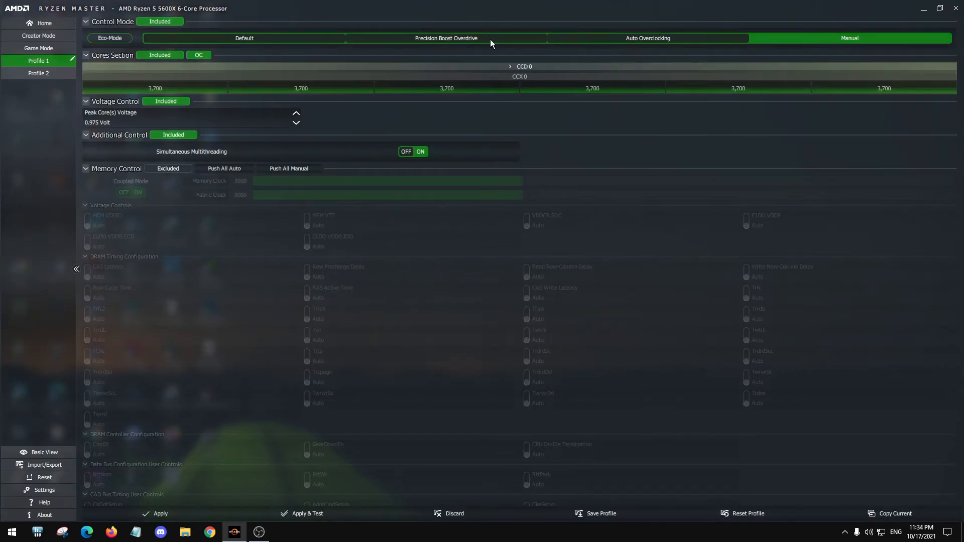
pyautogui.click(446, 37)
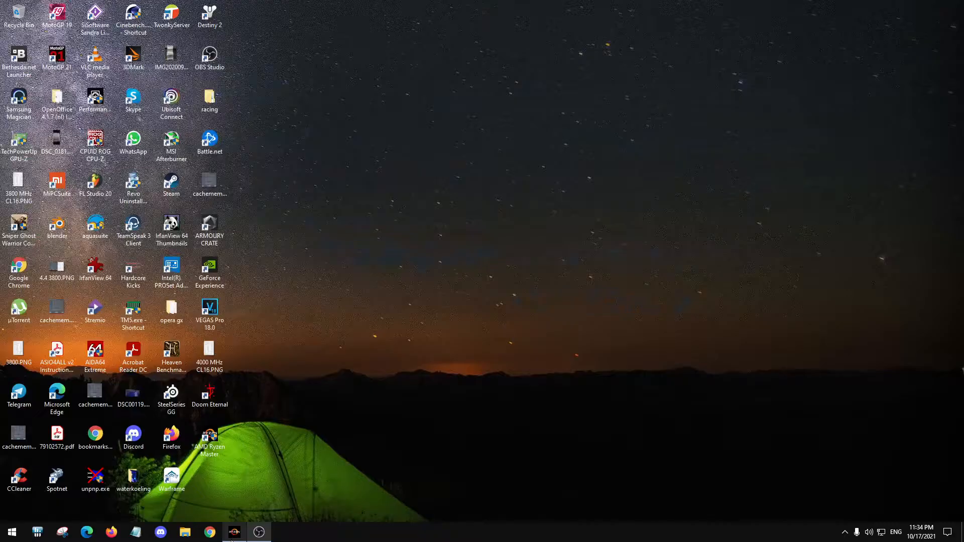
# Restore the Ryzen Master window from the taskbar, showing Profile 1's PBO settings.
pyautogui.click(132, 182)
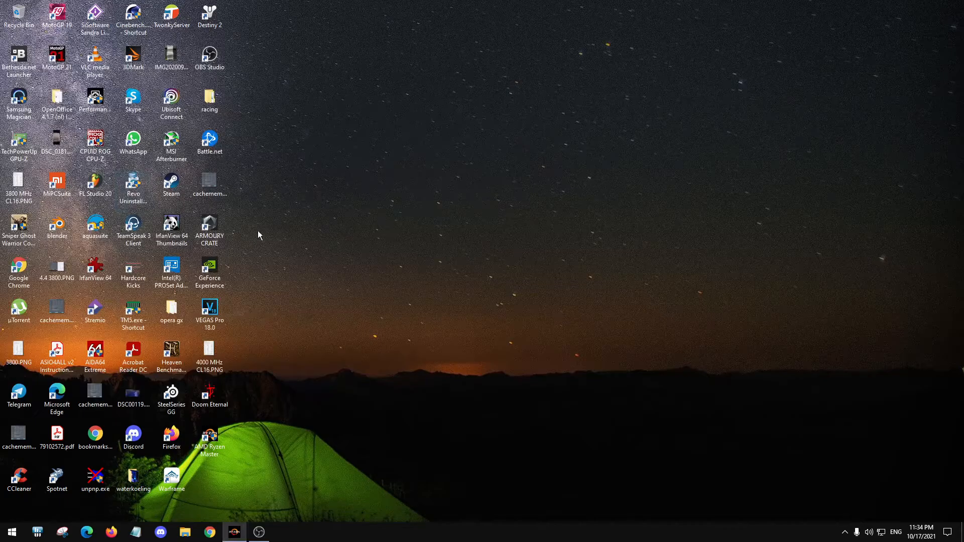
pyautogui.click(234, 533)
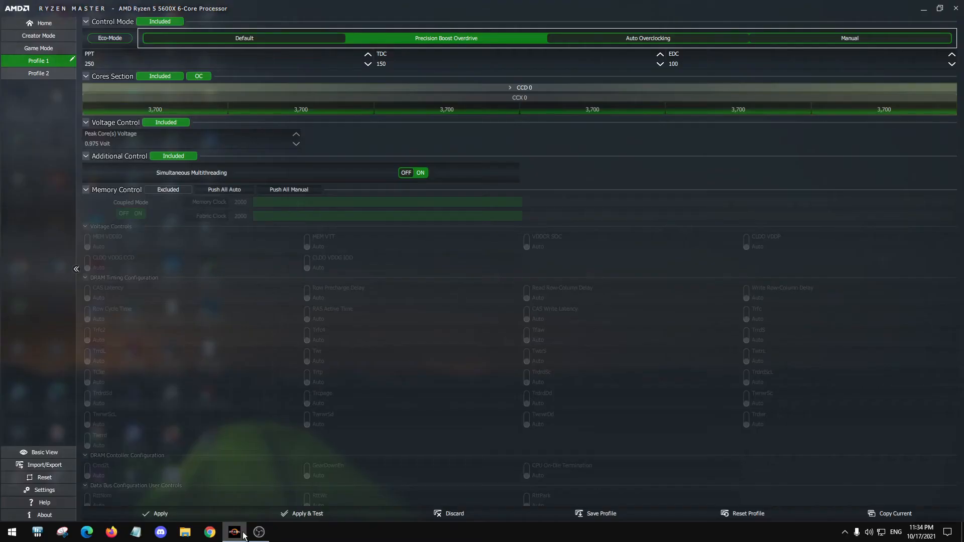
pyautogui.moveTo(523, 324)
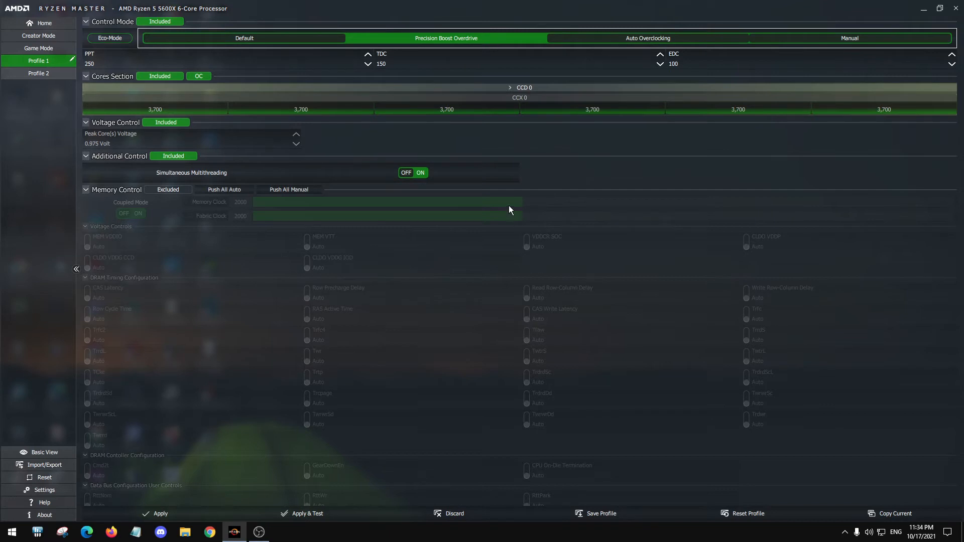
# Leave the Profile 1 page toward the Home overview of live readings.
pyautogui.click(846, 532)
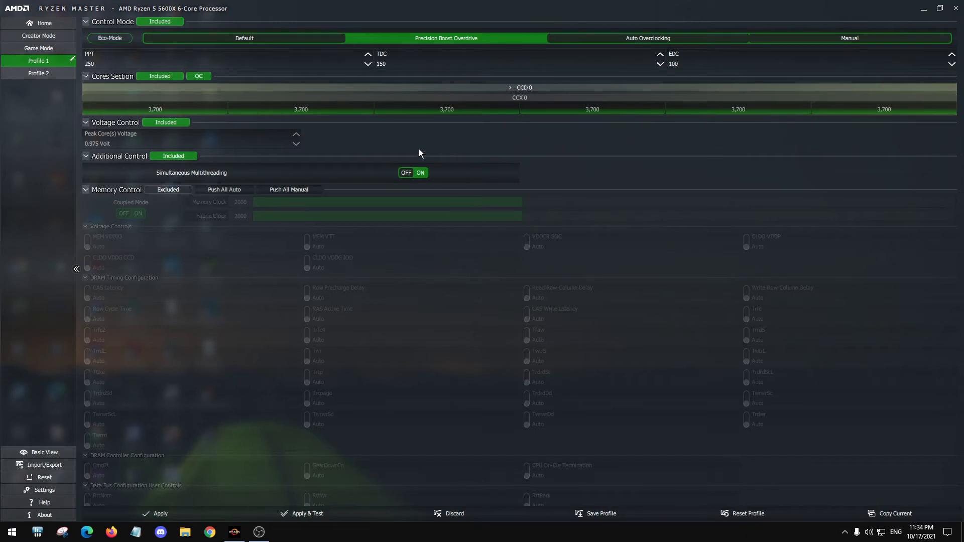
pyautogui.moveTo(416, 147)
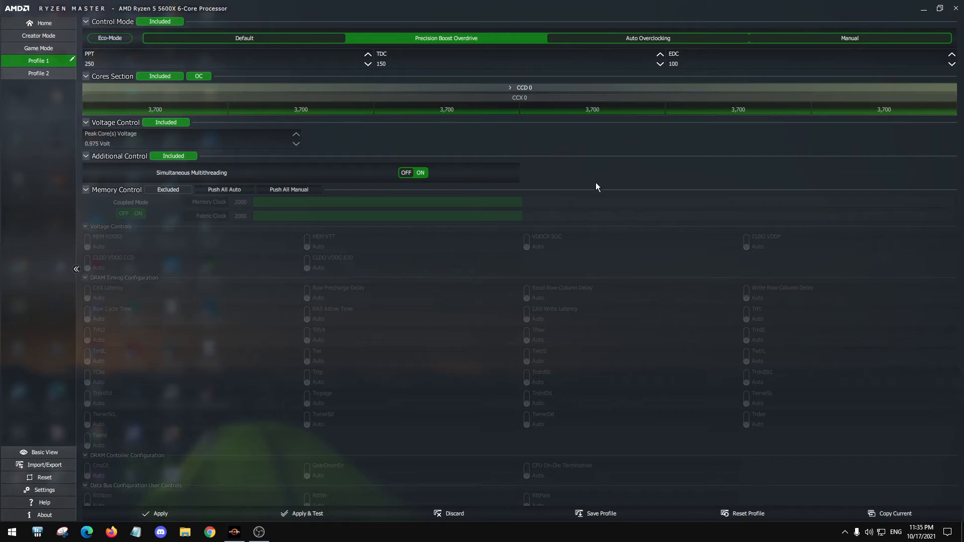
pyautogui.moveTo(353, 128)
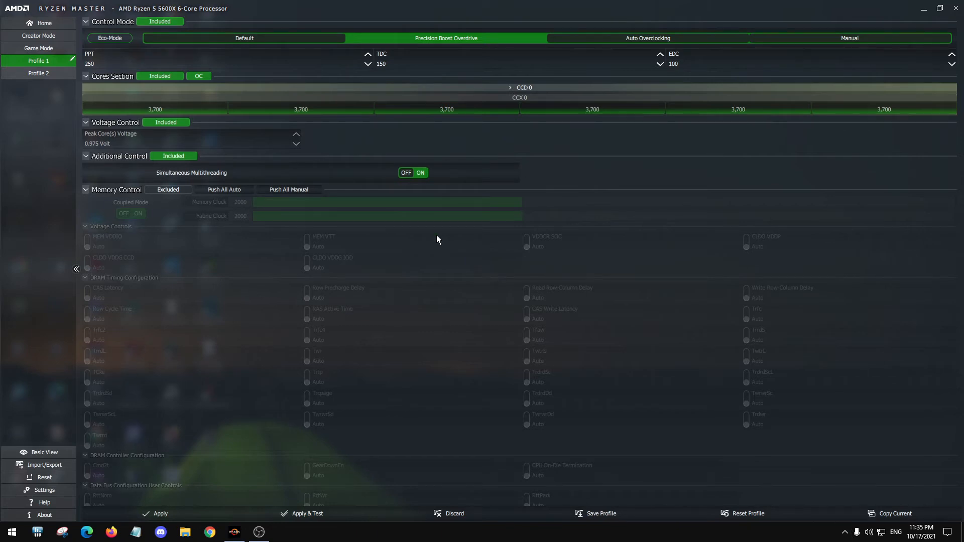
pyautogui.moveTo(194, 115)
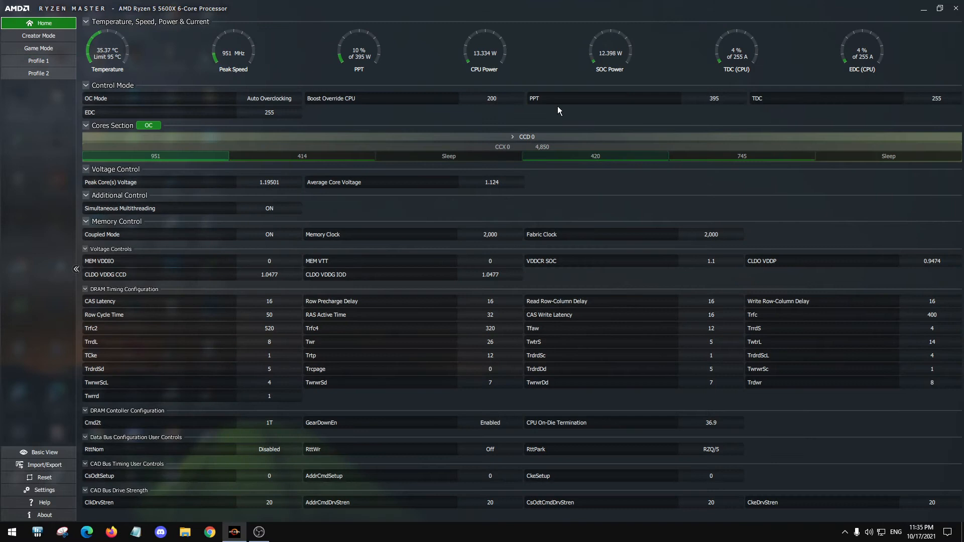
pyautogui.moveTo(540, 102)
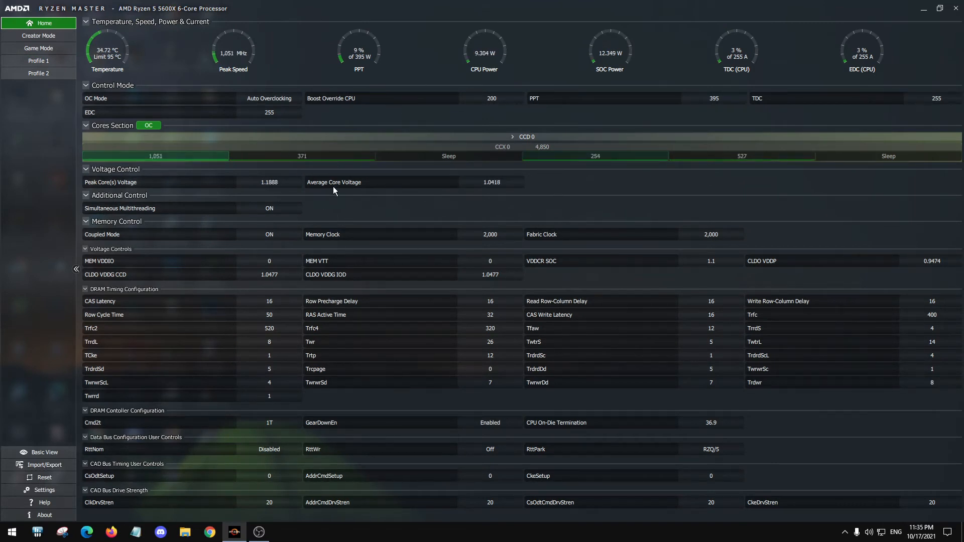
# Collapse the Cores Section and switch to the compact Basic View.
pyautogui.click(85, 126)
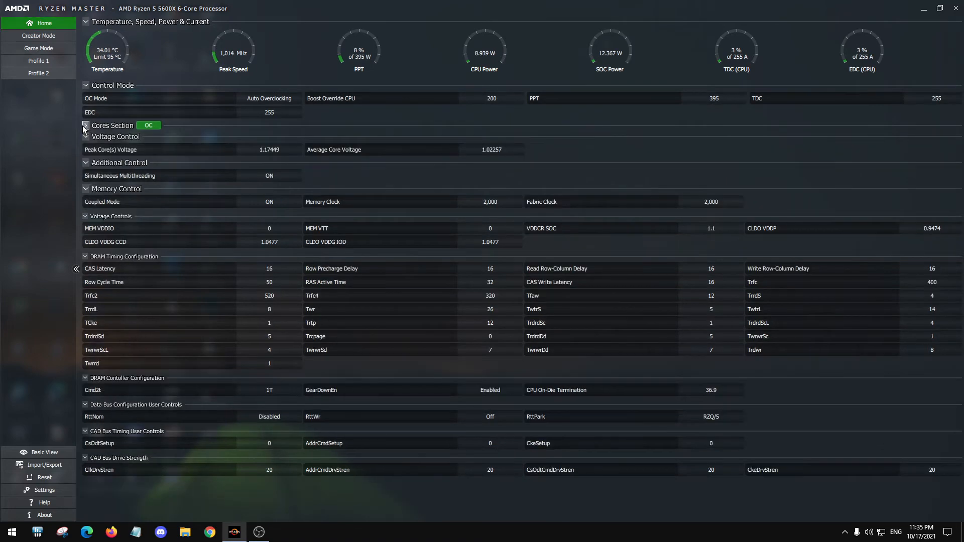
pyautogui.click(85, 125)
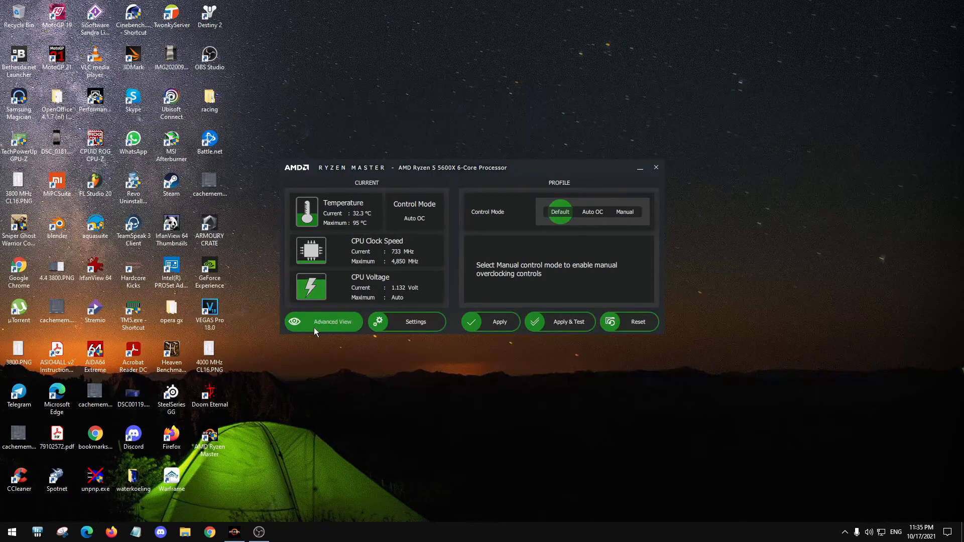
# Return to Advanced View and maximize the Ryzen Master window.
pyautogui.click(333, 322)
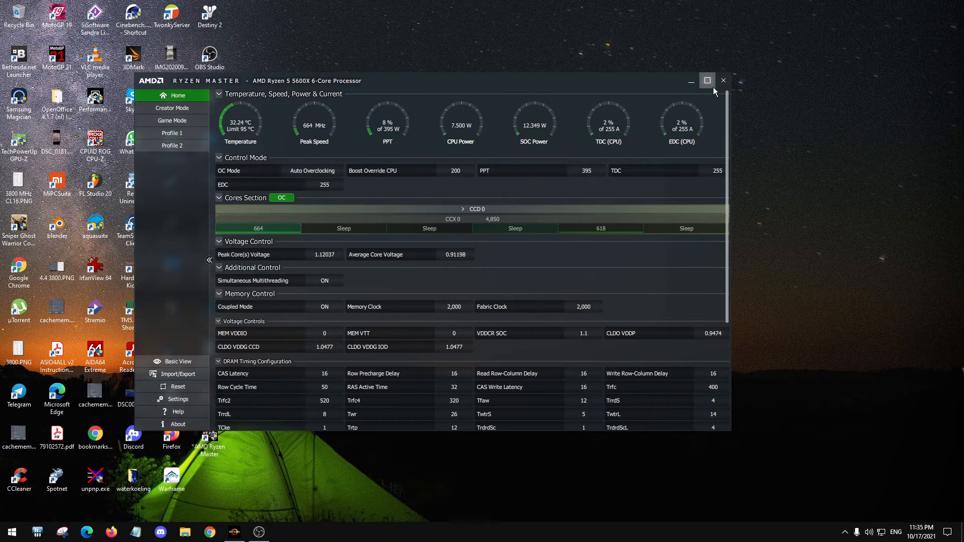
pyautogui.click(706, 80)
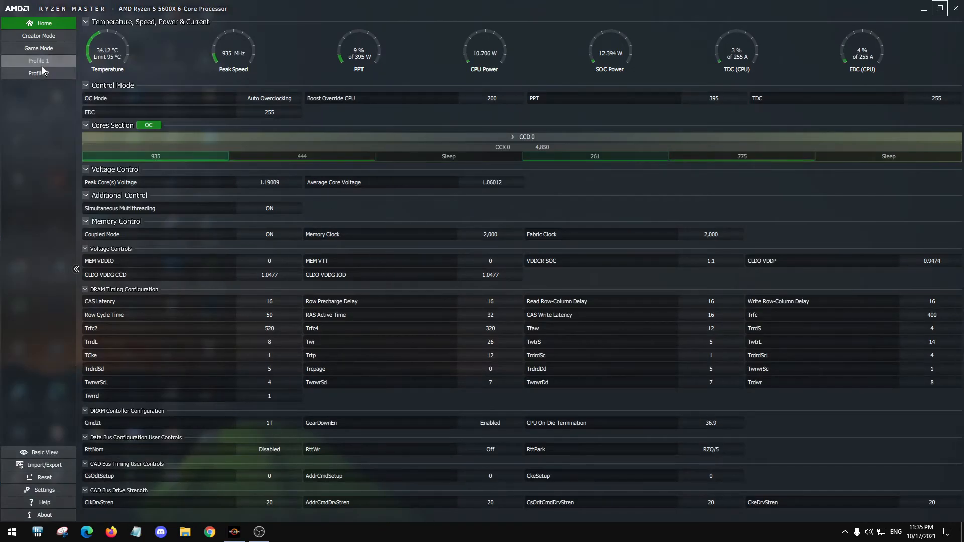
# Reopen Profile 1 and switch it to Precision Boost Overdrive at PPT 395, TDC 255, EDC 255.
pyautogui.click(38, 60)
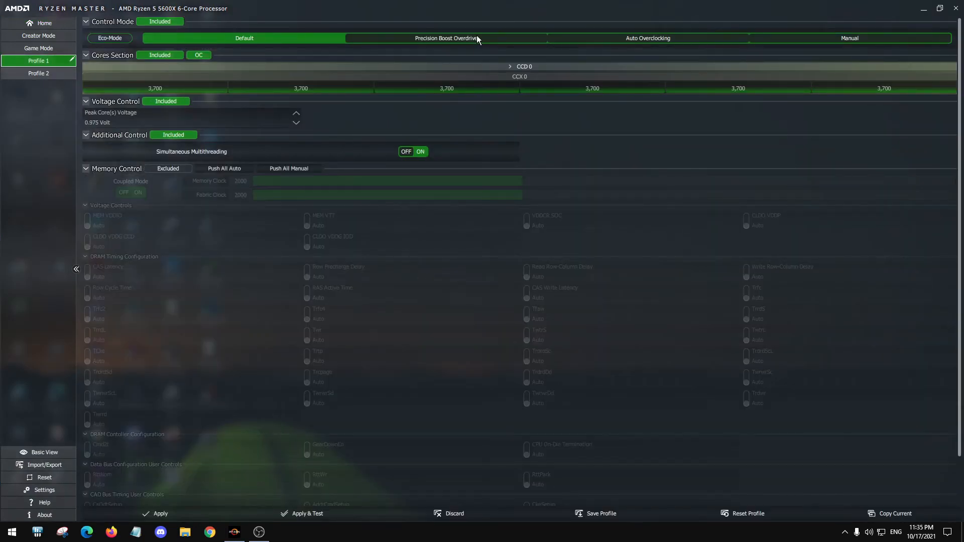
pyautogui.click(446, 37)
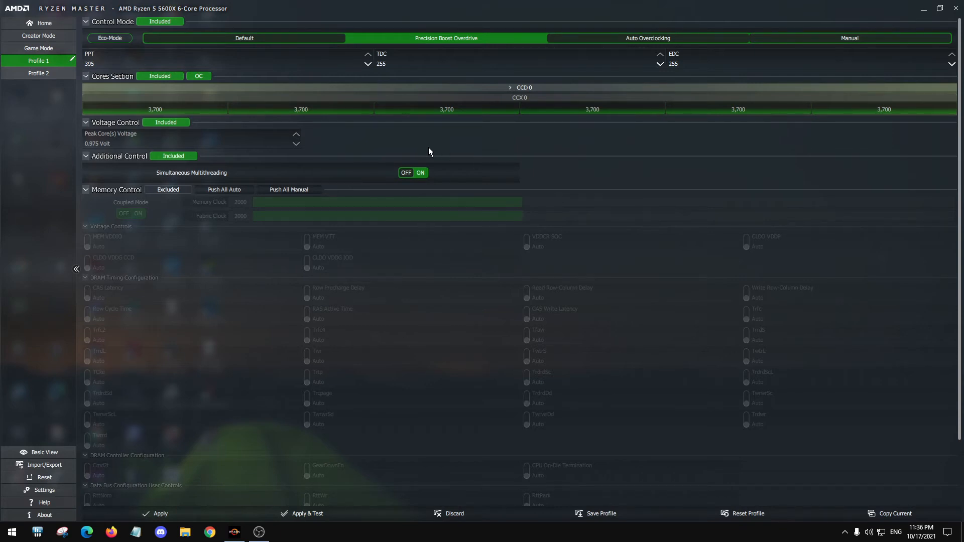
pyautogui.moveTo(483, 336)
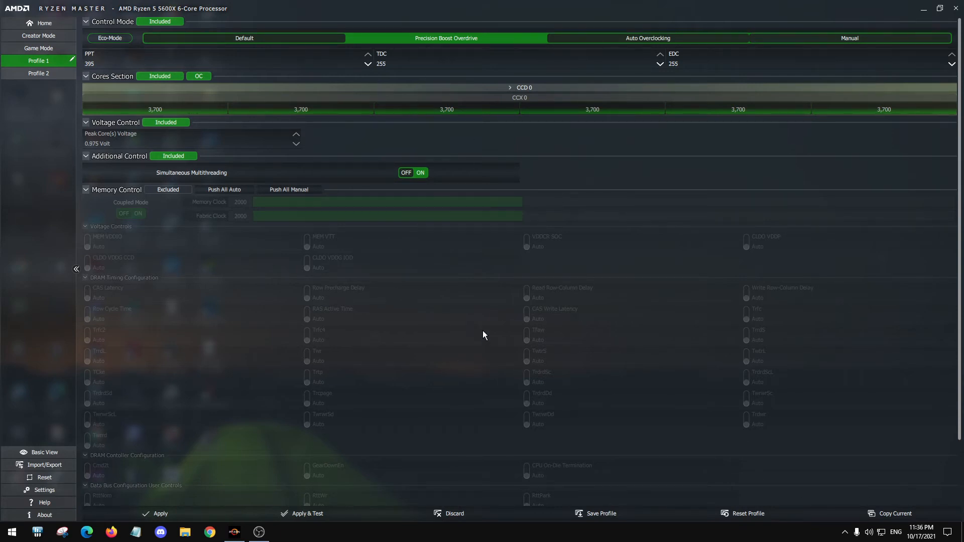
pyautogui.moveTo(423, 246)
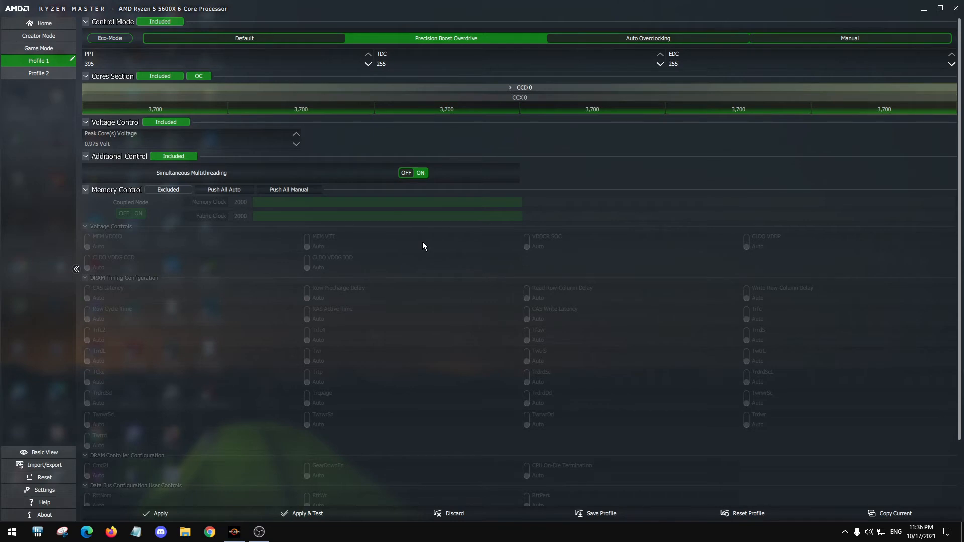
pyautogui.moveTo(418, 235)
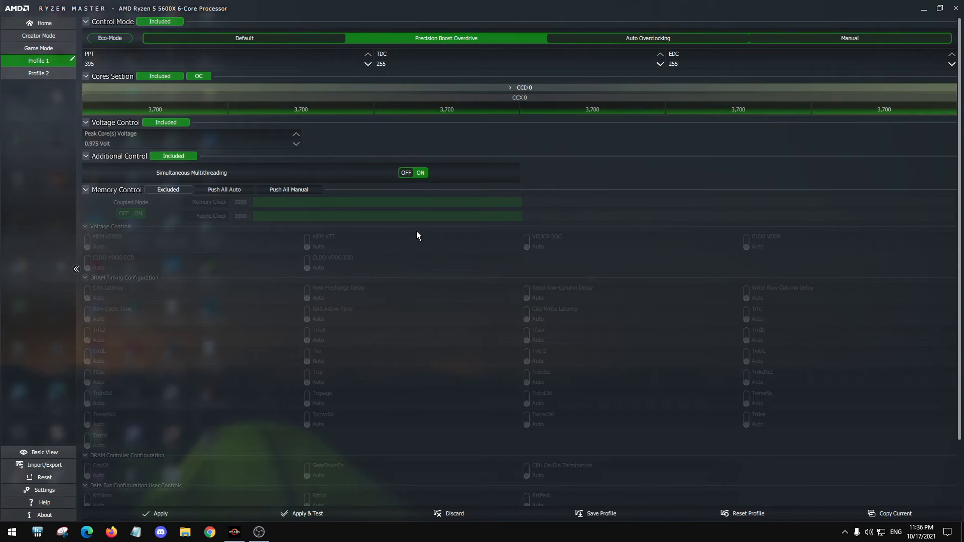
pyautogui.moveTo(417, 232)
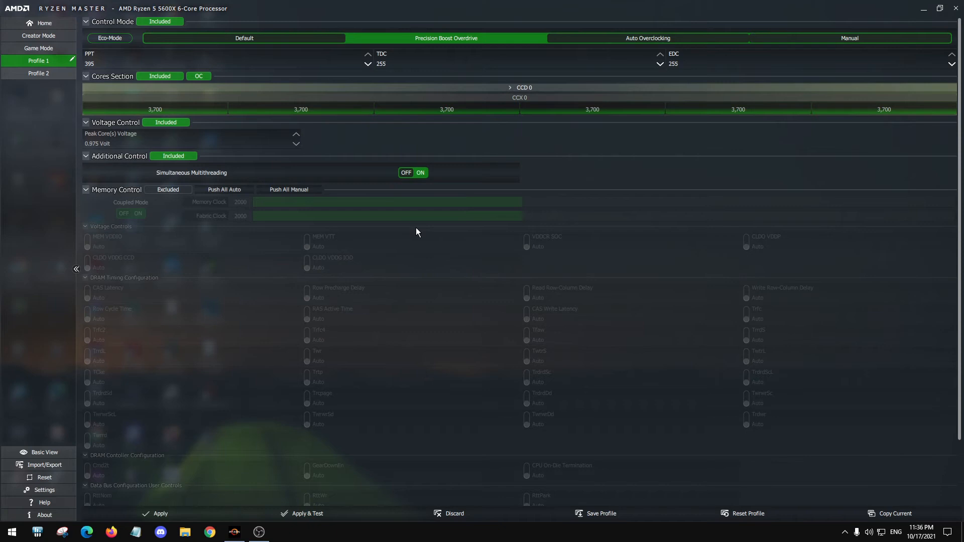
pyautogui.moveTo(486, 93)
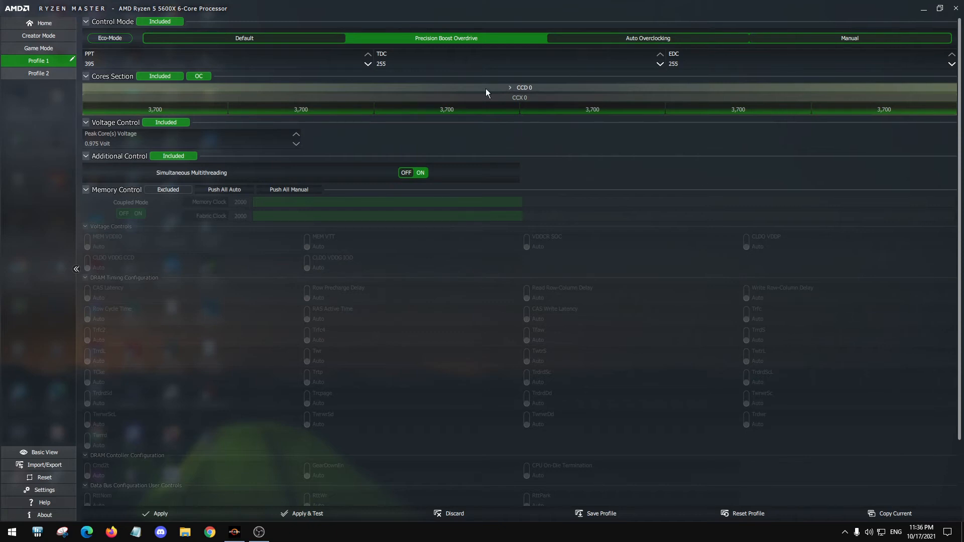
pyautogui.moveTo(680, 185)
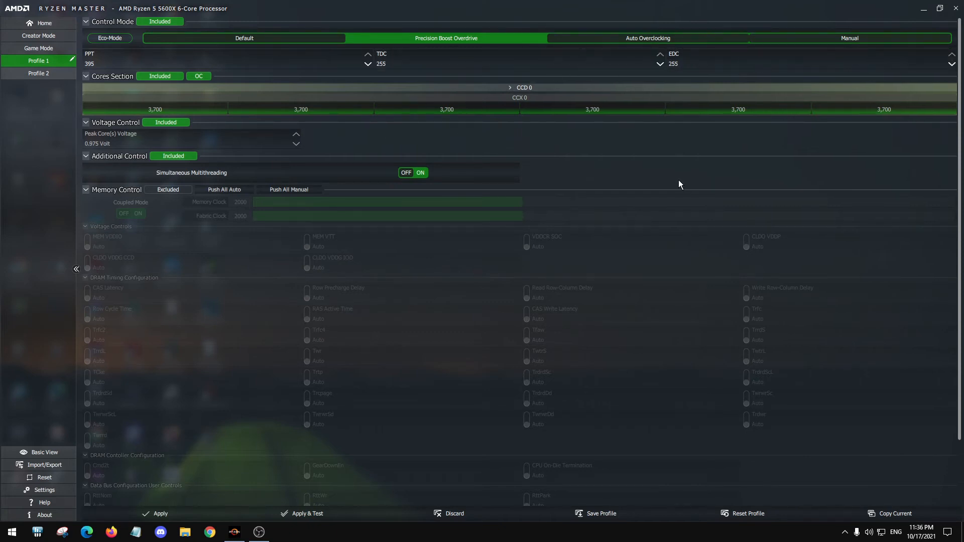
pyautogui.moveTo(442, 130)
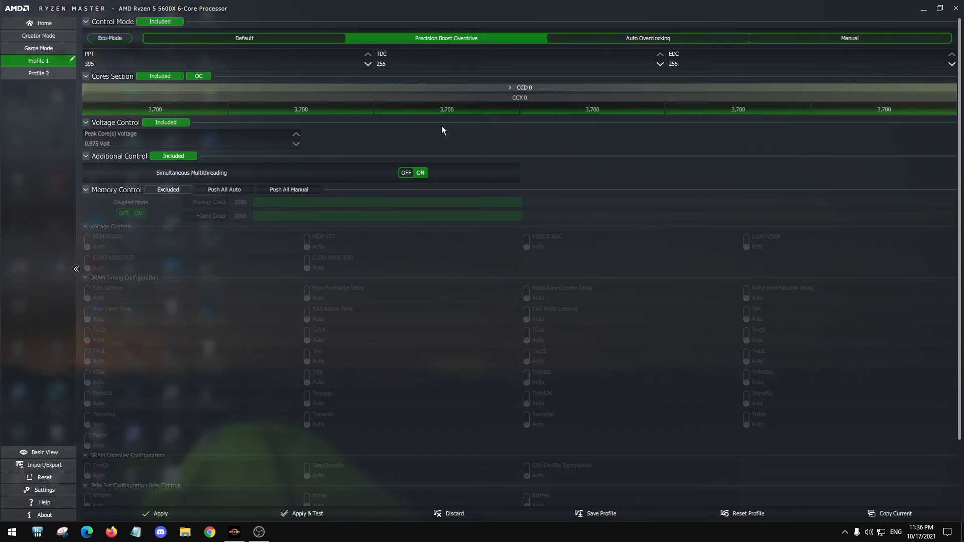
pyautogui.moveTo(821, 124)
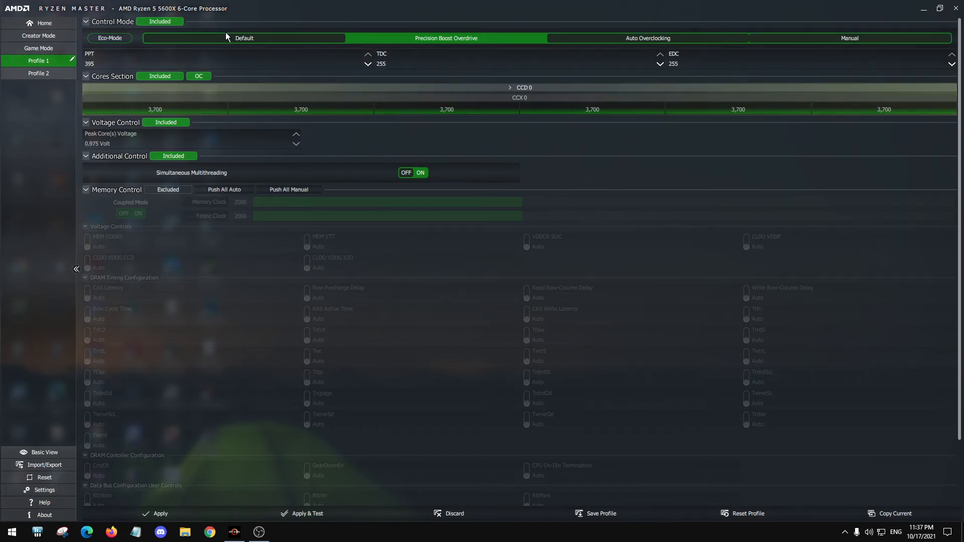
pyautogui.moveTo(710, 535)
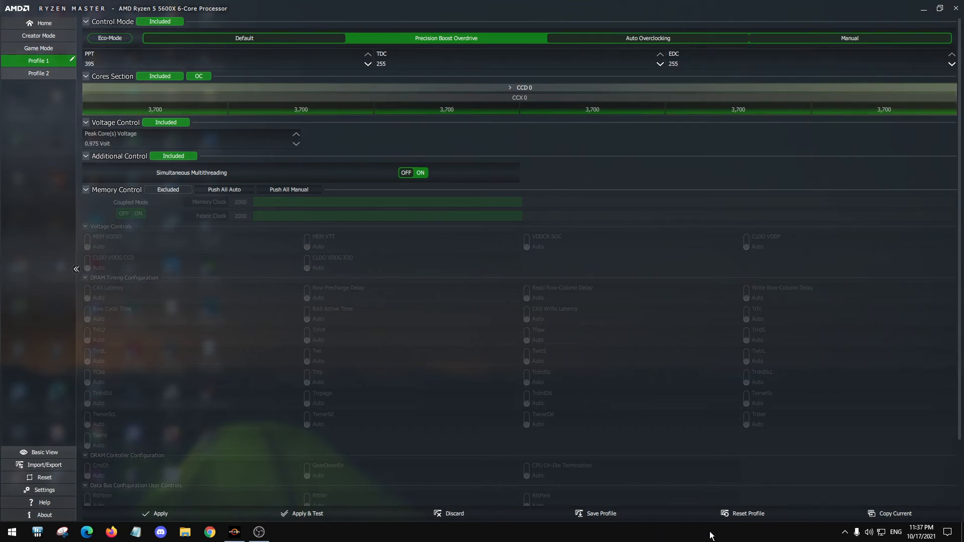
pyautogui.moveTo(602, 479)
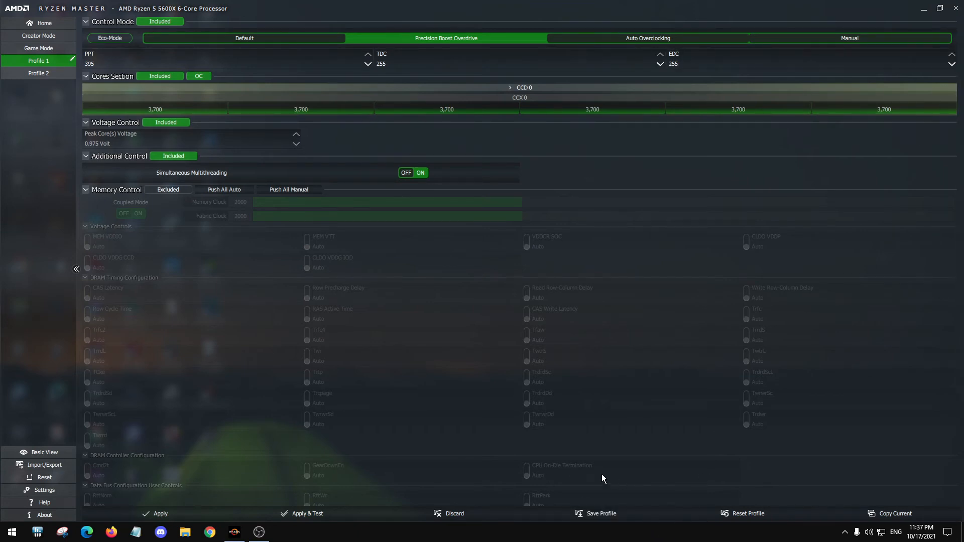
# Reset Profile 1 to defaults and decline the restart-required prompts.
pyautogui.click(747, 513)
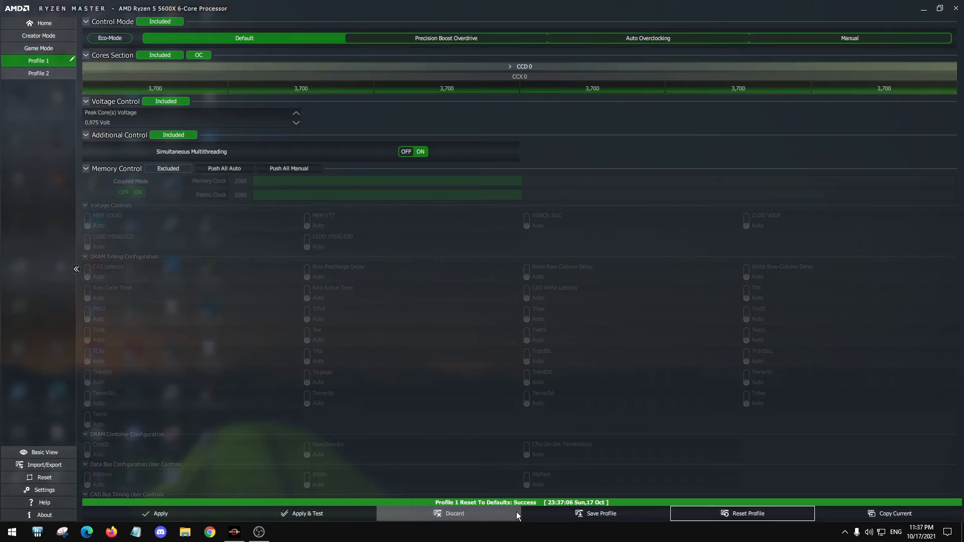
pyautogui.moveTo(480, 346)
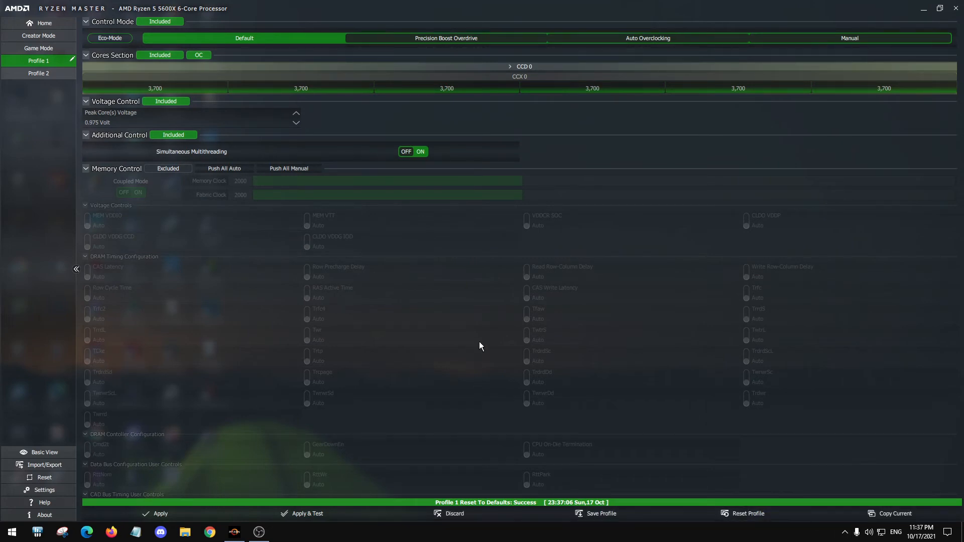
pyautogui.moveTo(360, 337)
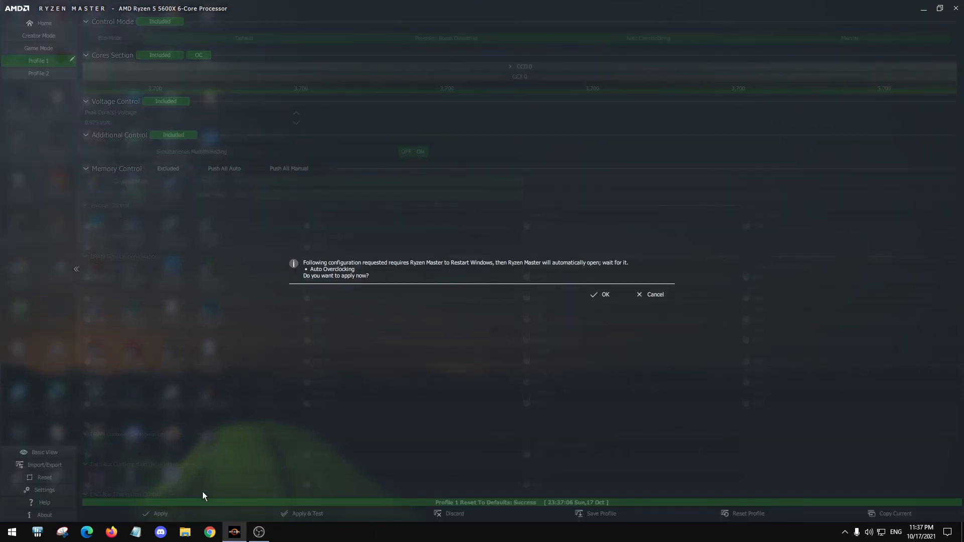
pyautogui.moveTo(668, 302)
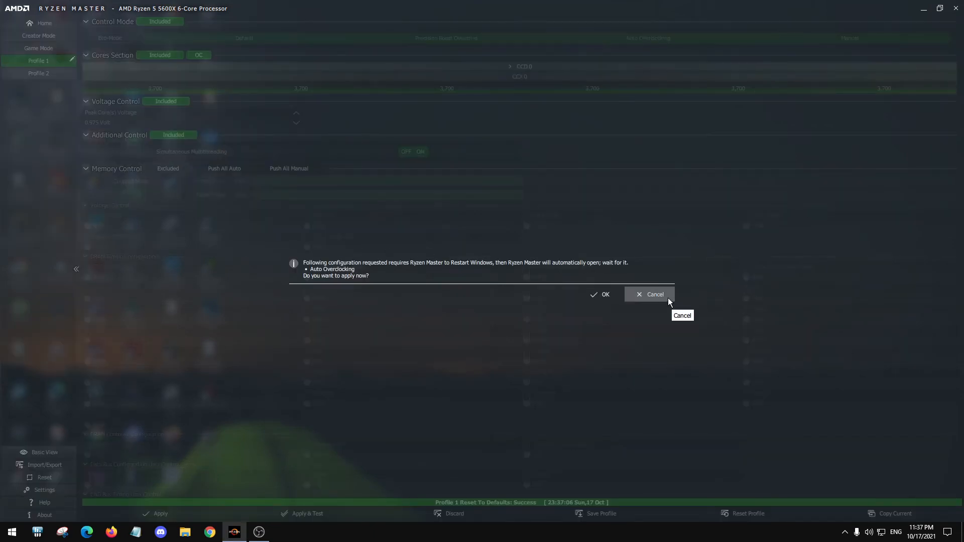
pyautogui.click(649, 294)
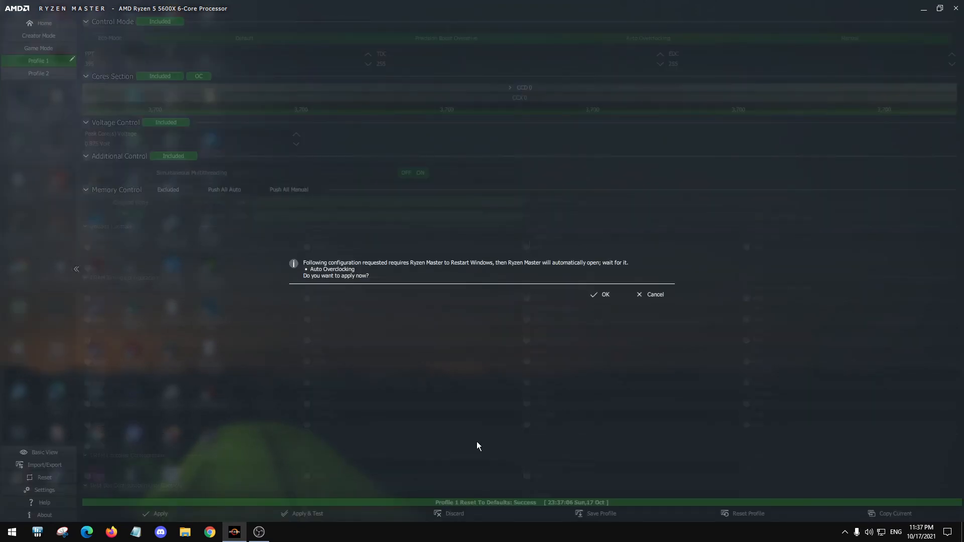
pyautogui.click(650, 294)
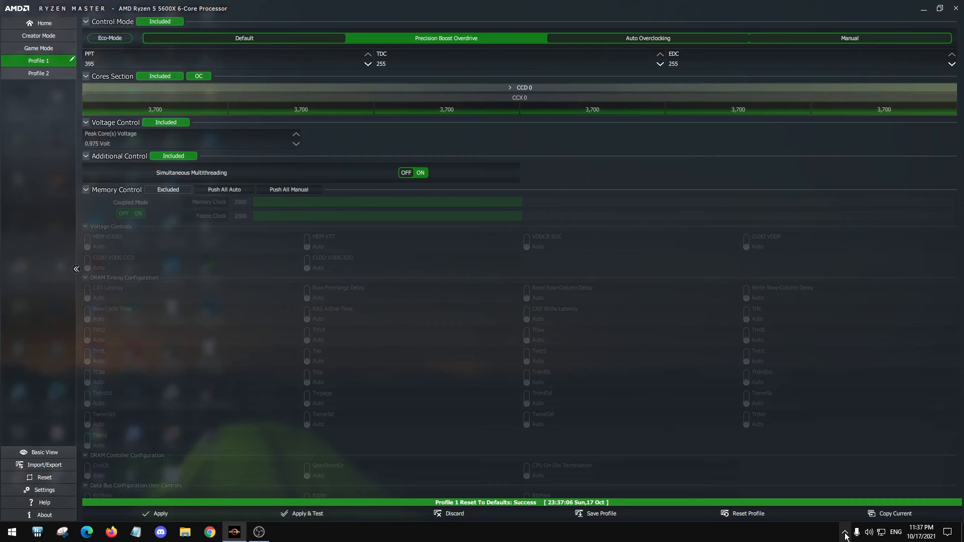
pyautogui.moveTo(540, 249)
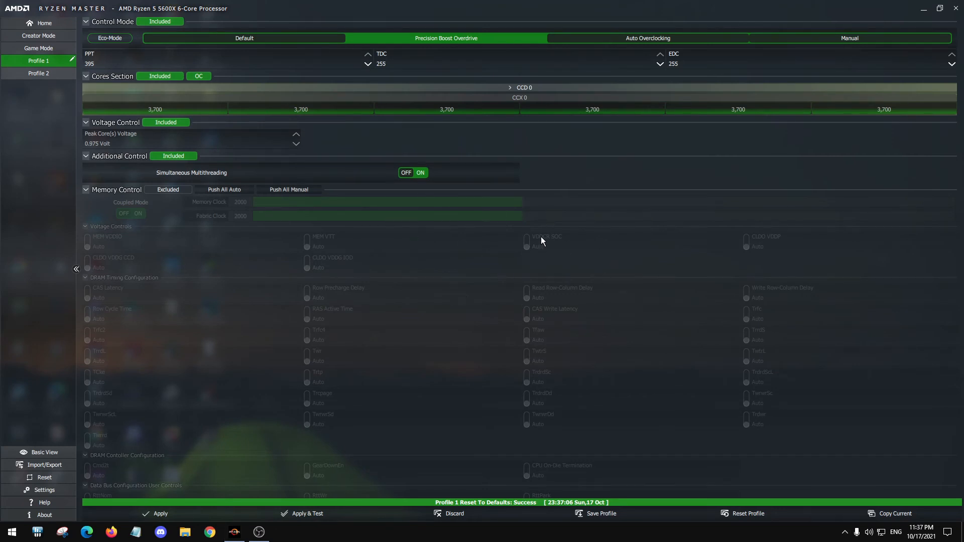
pyautogui.moveTo(557, 18)
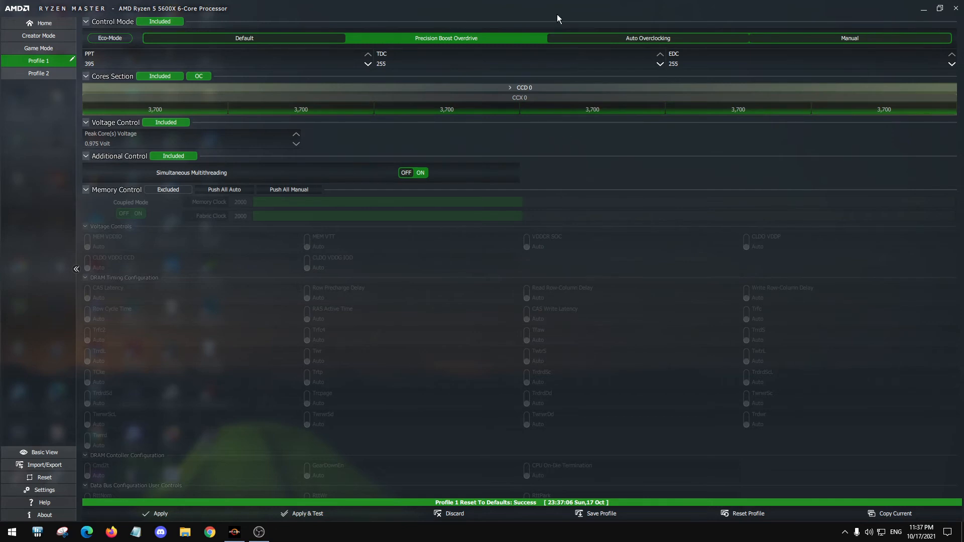
pyautogui.moveTo(466, 357)
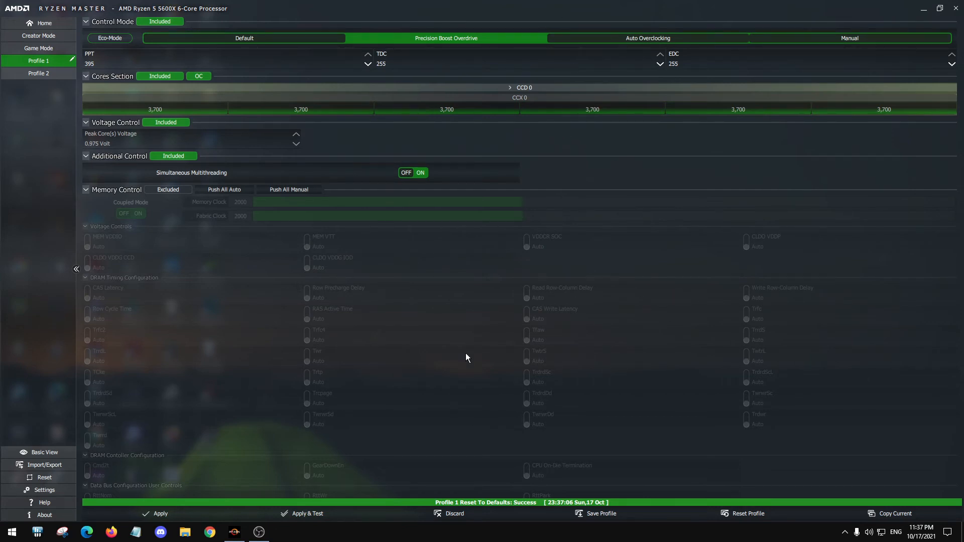
pyautogui.moveTo(497, 351)
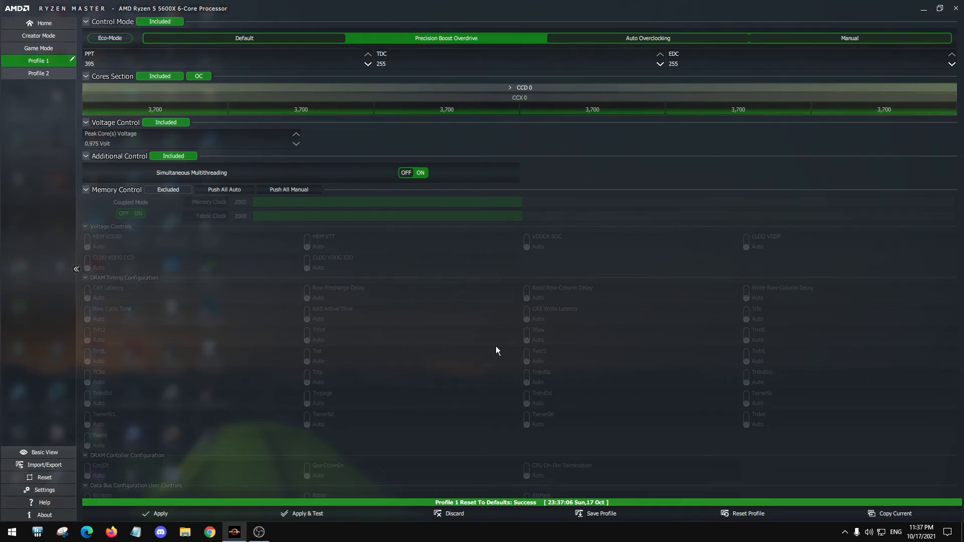
pyautogui.moveTo(326, 21)
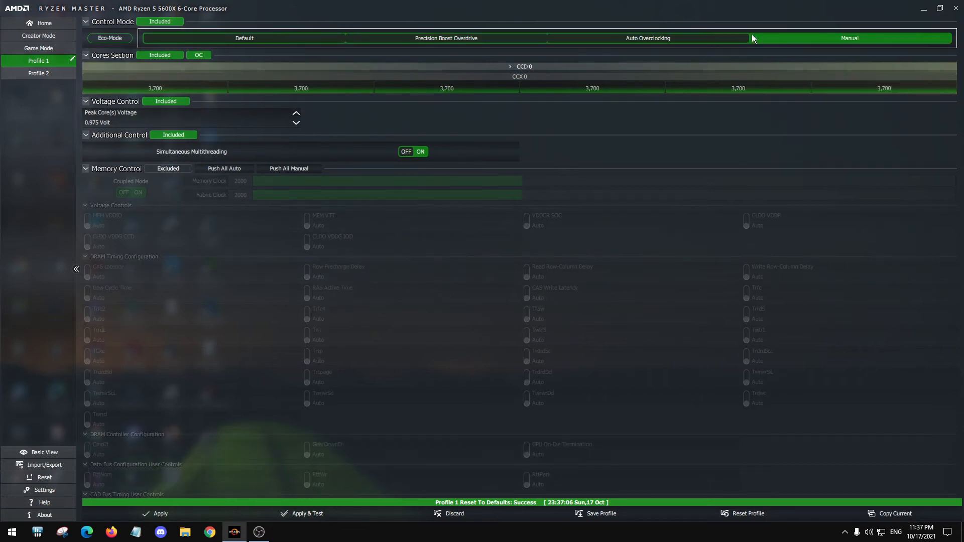
# Apply and Apply & Test the PBO 395/255/255 profile, dismissing each restart-required prompt.
pyautogui.click(446, 37)
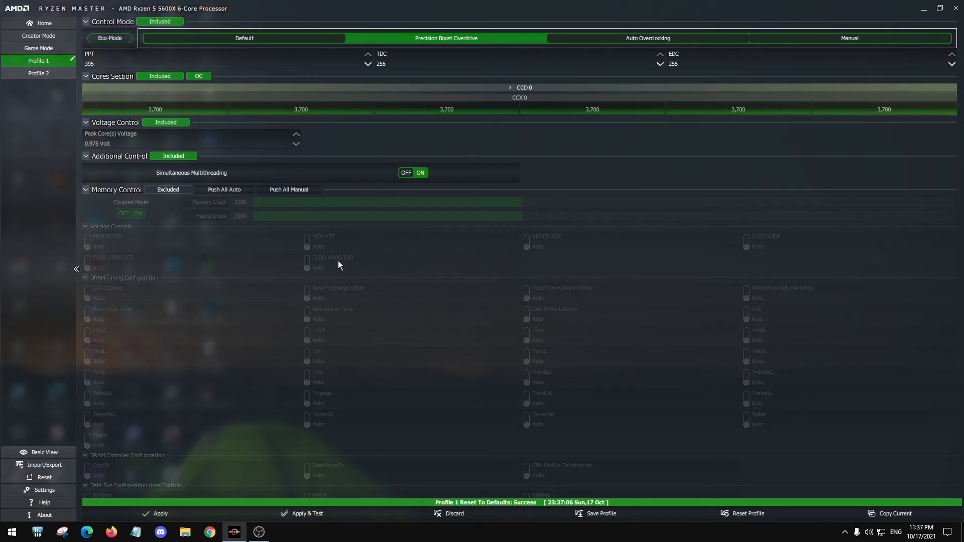
pyautogui.click(161, 513)
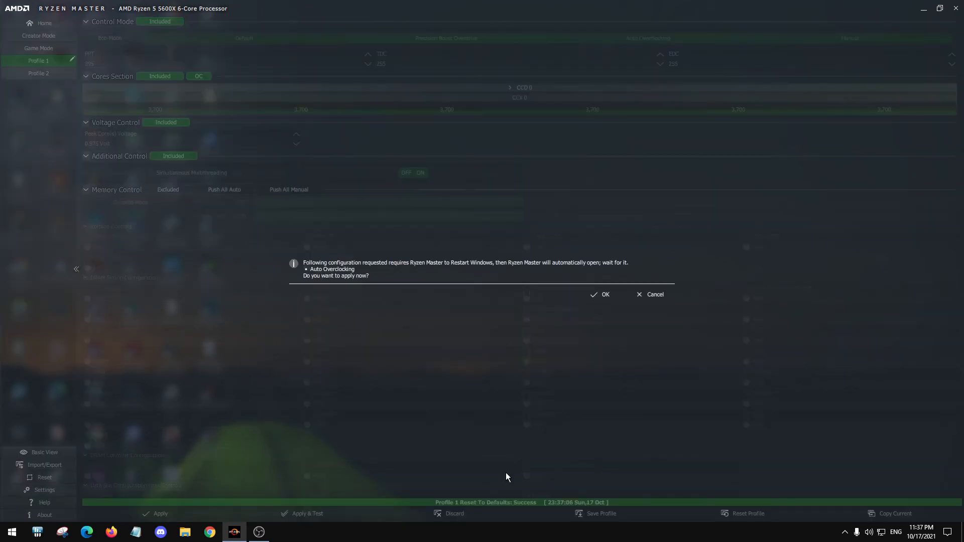
pyautogui.click(654, 294)
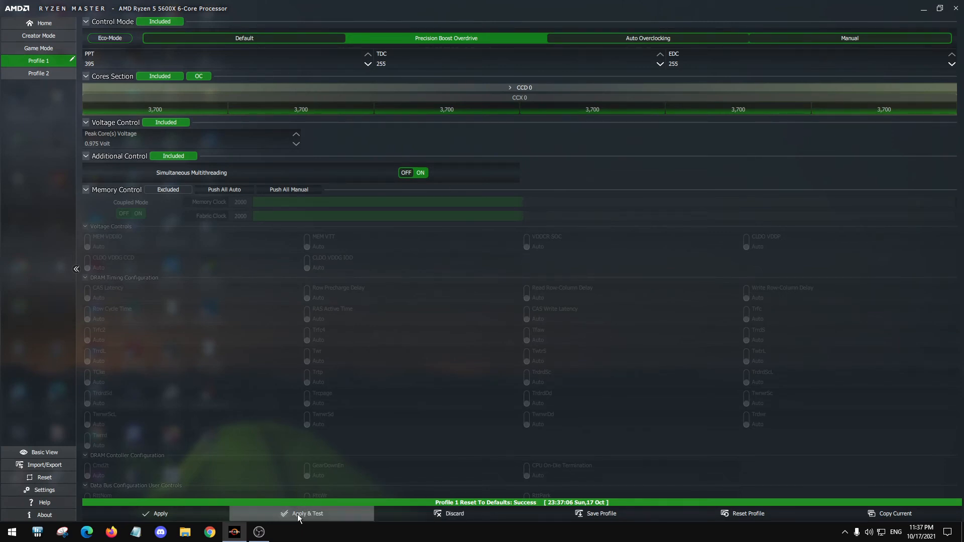
pyautogui.click(307, 513)
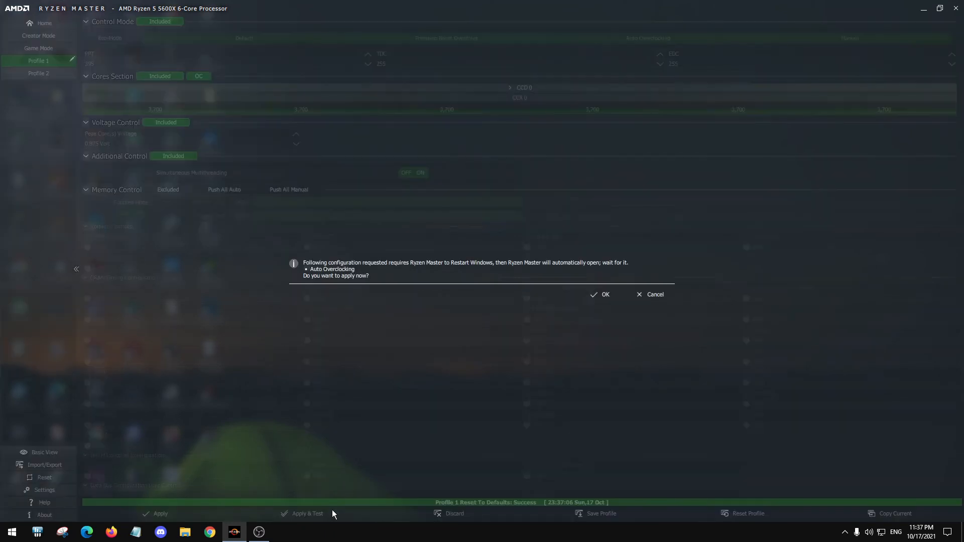
pyautogui.click(653, 294)
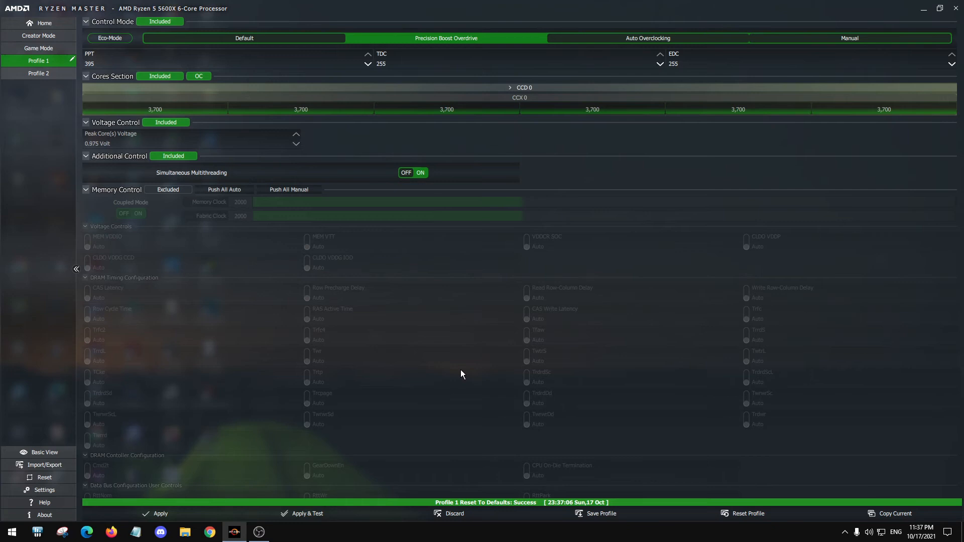
pyautogui.moveTo(519, 292)
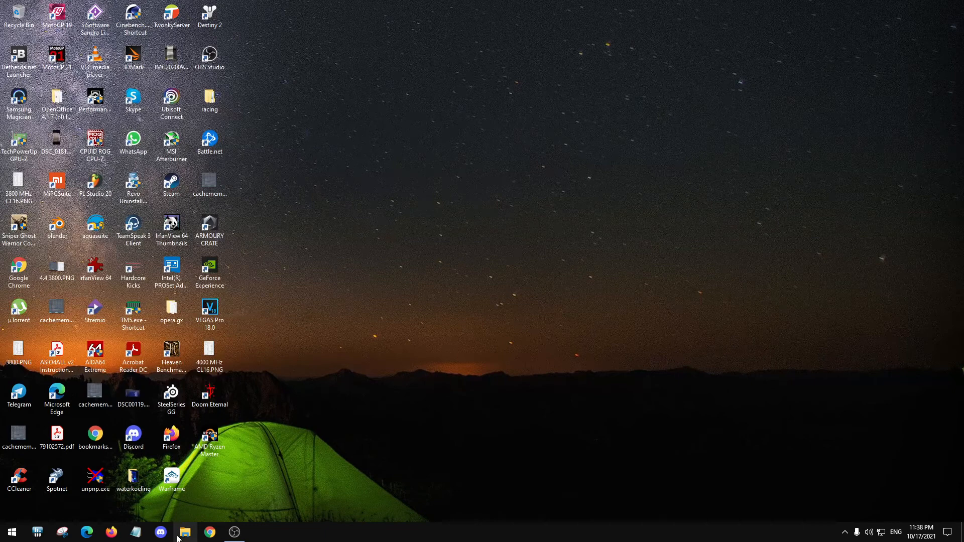
# Launch CTR 2.1.exe from the CTR 2.1 RC5 folder in Downloads.
pyautogui.click(185, 533)
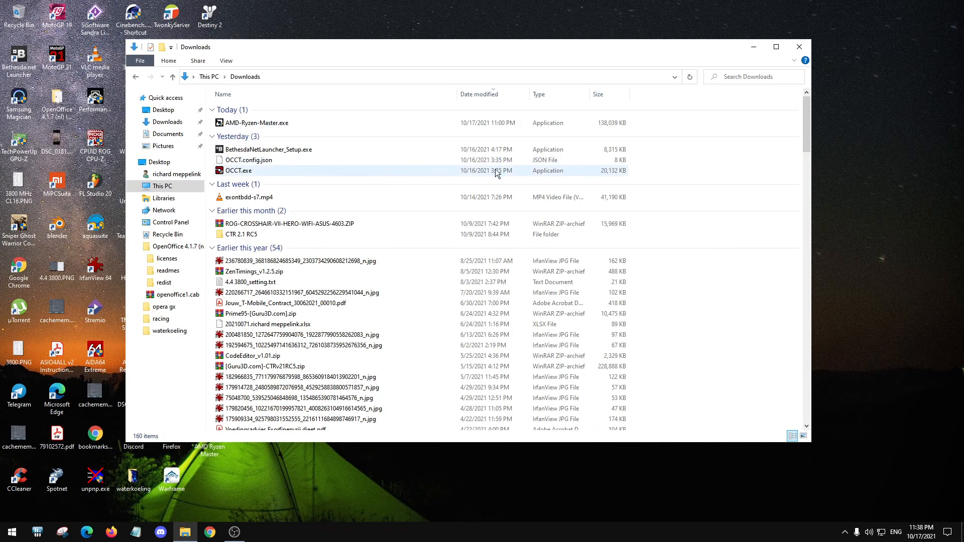
pyautogui.doubleClick(243, 234)
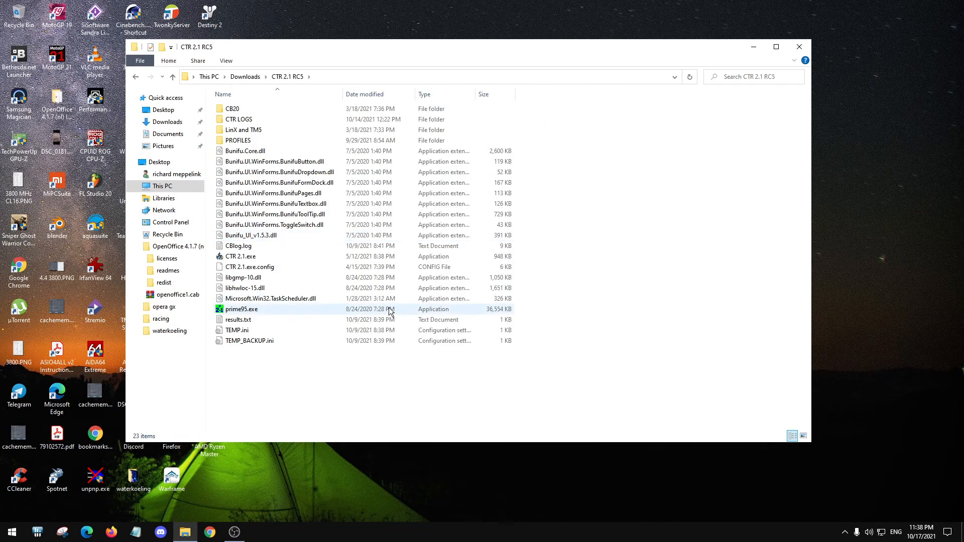
pyautogui.click(240, 256)
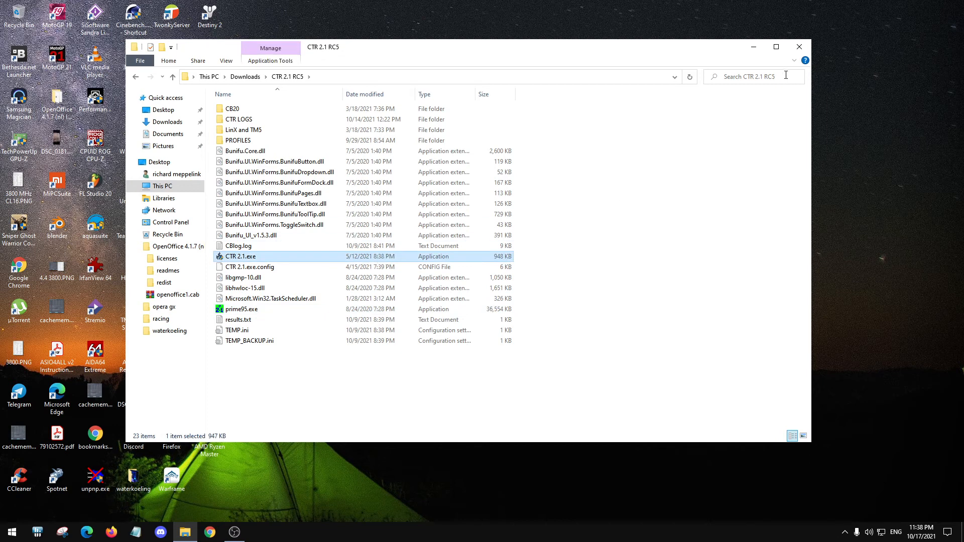
pyautogui.doubleClick(240, 256)
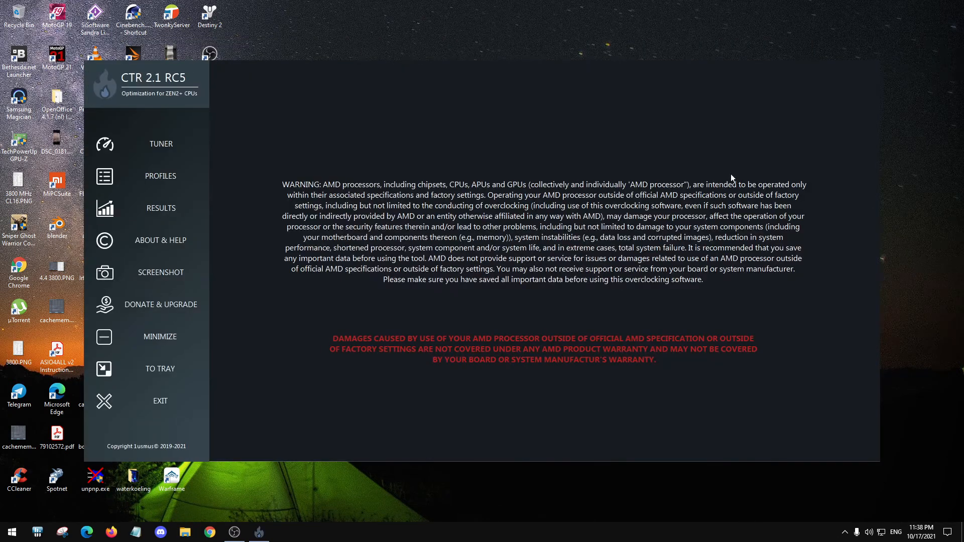
pyautogui.moveTo(203, 102)
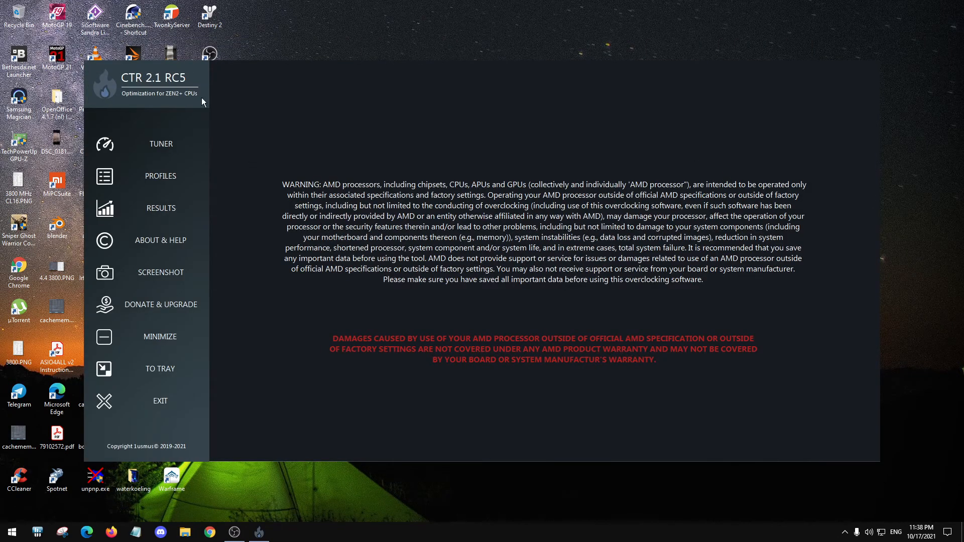
pyautogui.moveTo(301, 427)
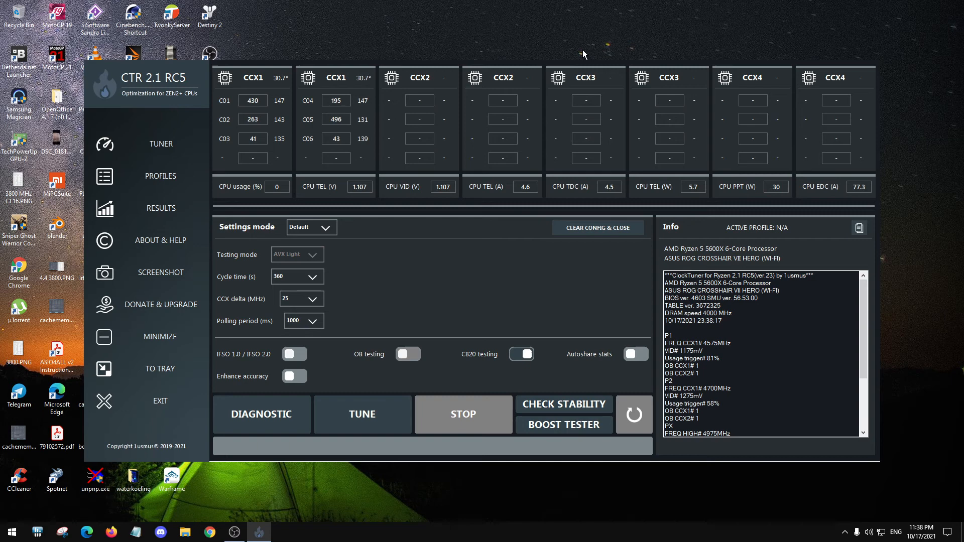
pyautogui.moveTo(824, 450)
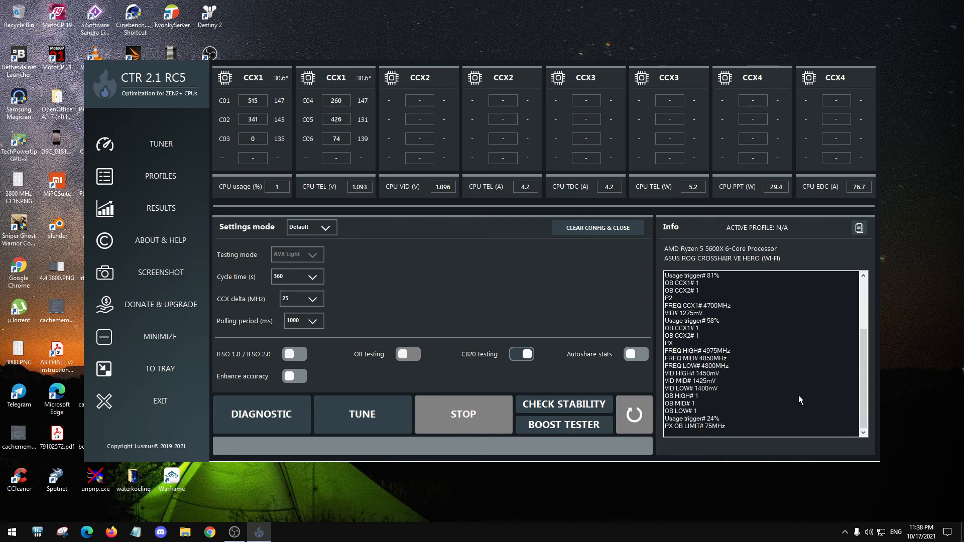
pyautogui.moveTo(771, 367)
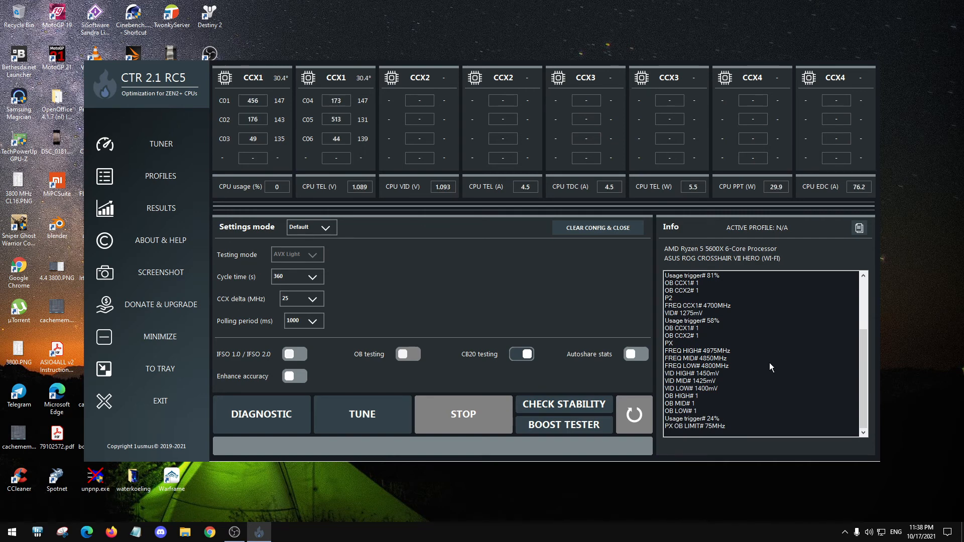
pyautogui.moveTo(725, 361)
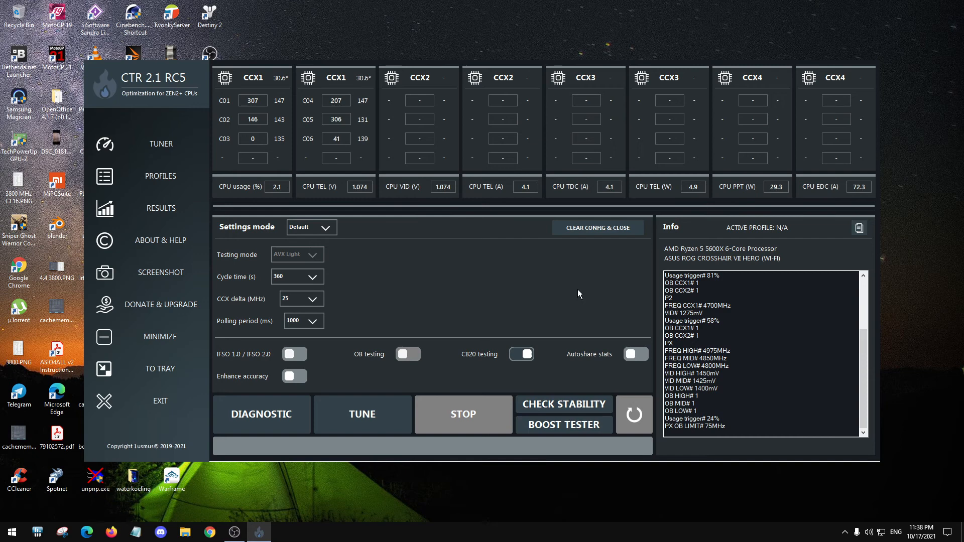
pyautogui.moveTo(633, 282)
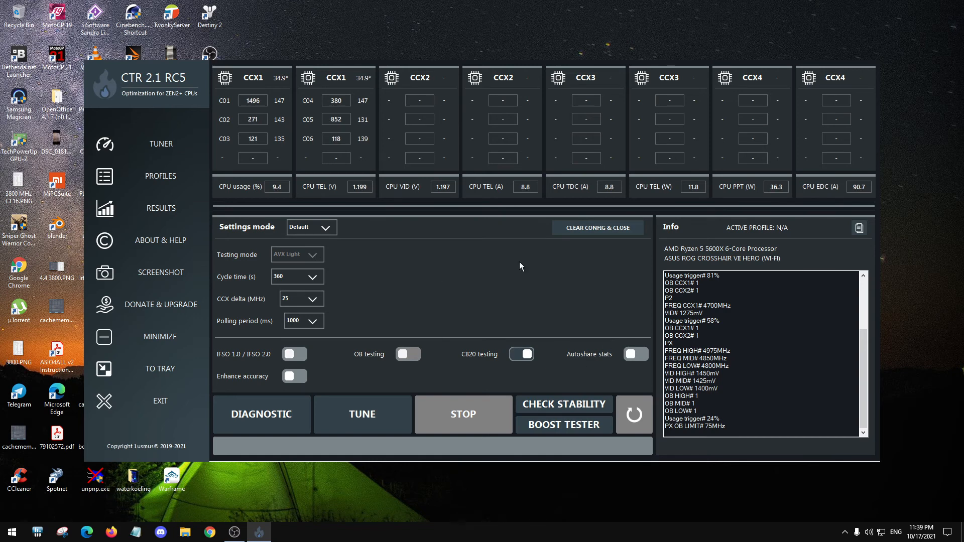
pyautogui.moveTo(421, 342)
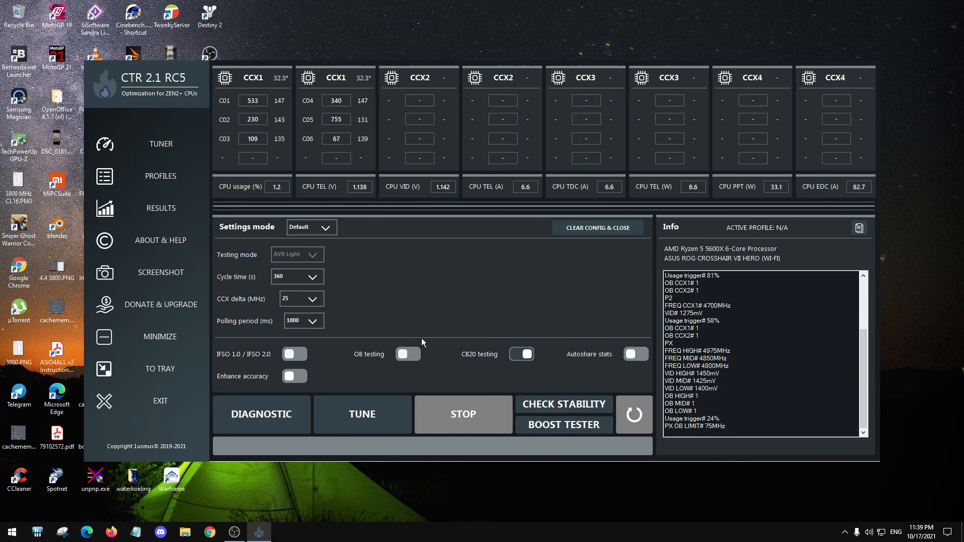
pyautogui.moveTo(162, 103)
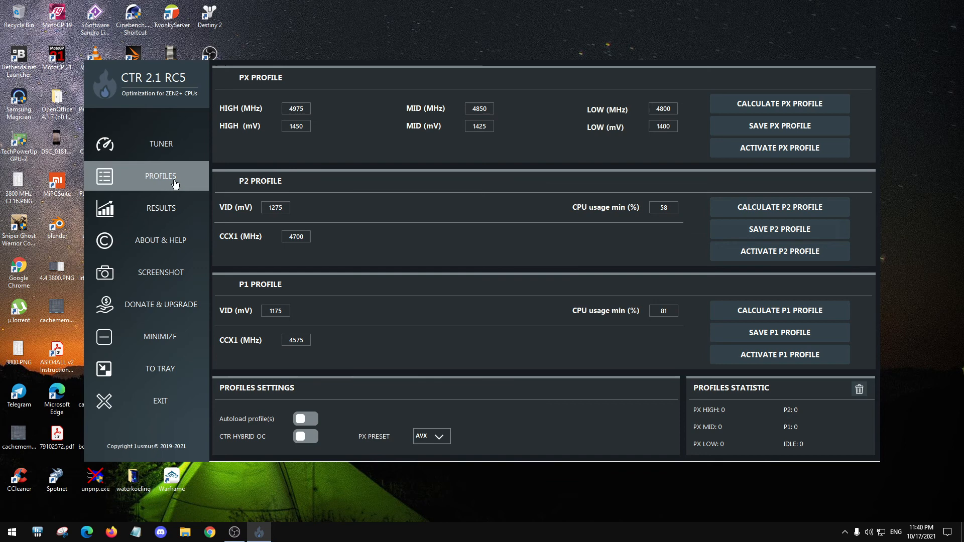
# Browse CTR's Results, About & Help, Screenshot and Donate & Upgrade pages.
pyautogui.click(160, 208)
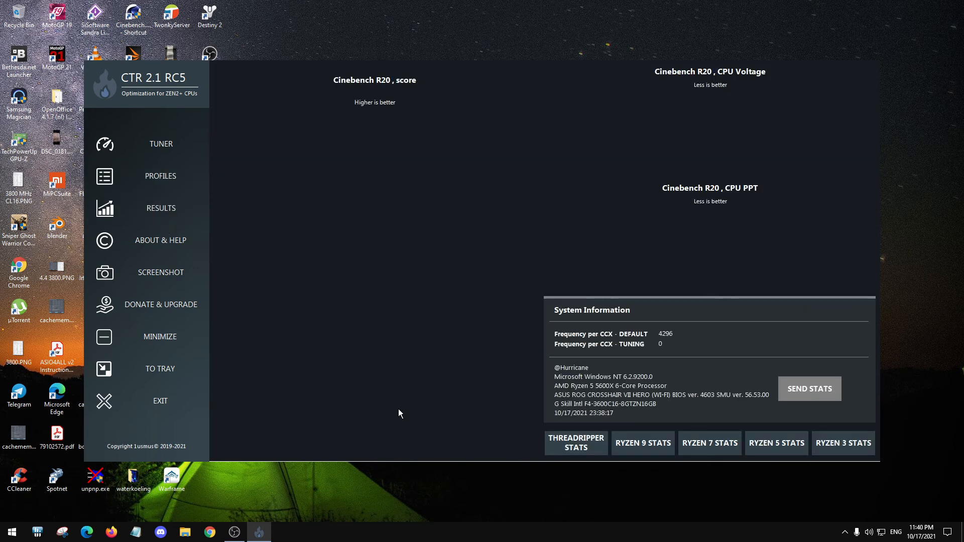
pyautogui.moveTo(680, 173)
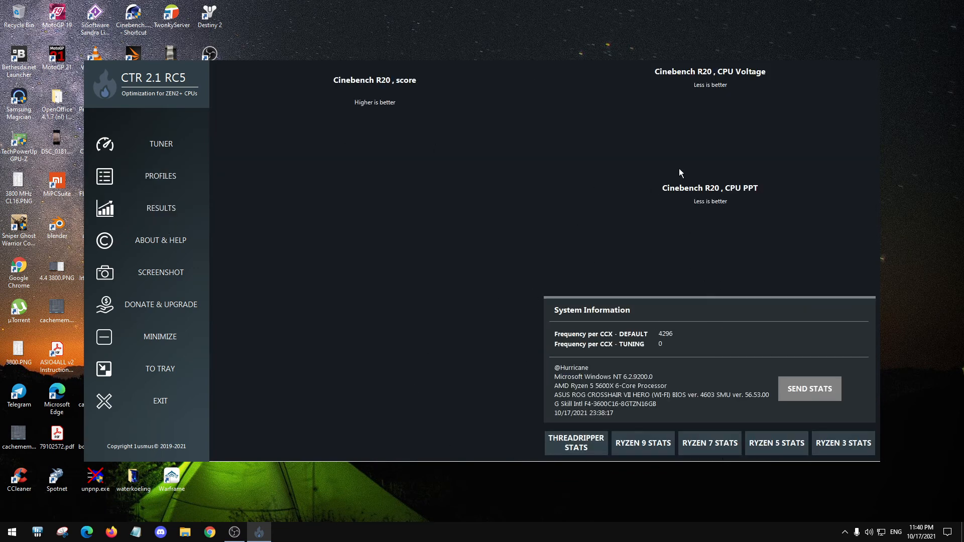
pyautogui.click(161, 240)
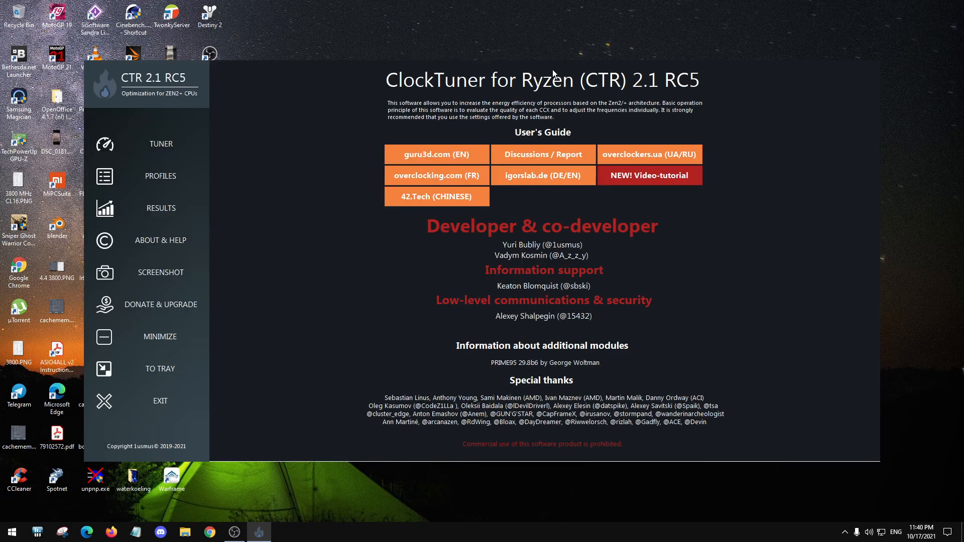
pyautogui.click(160, 304)
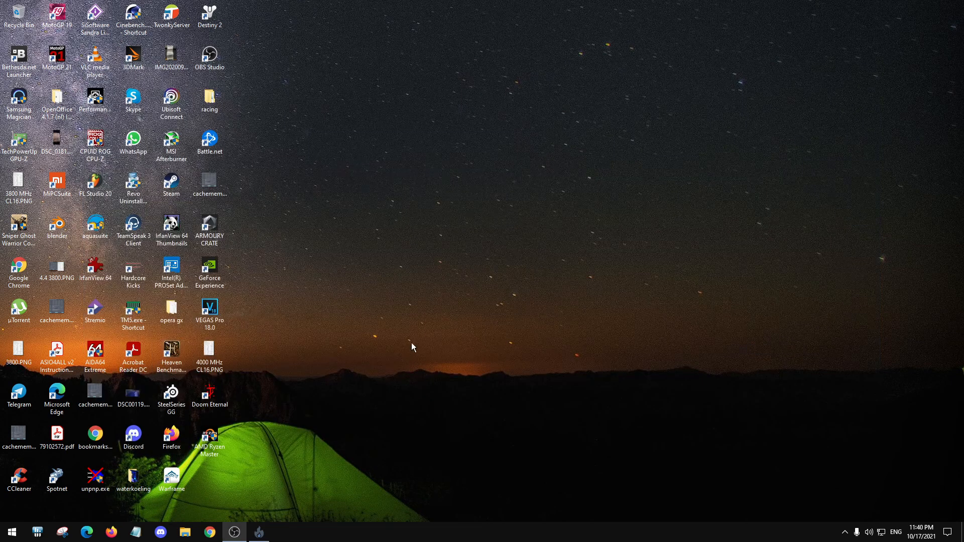
pyautogui.click(258, 532)
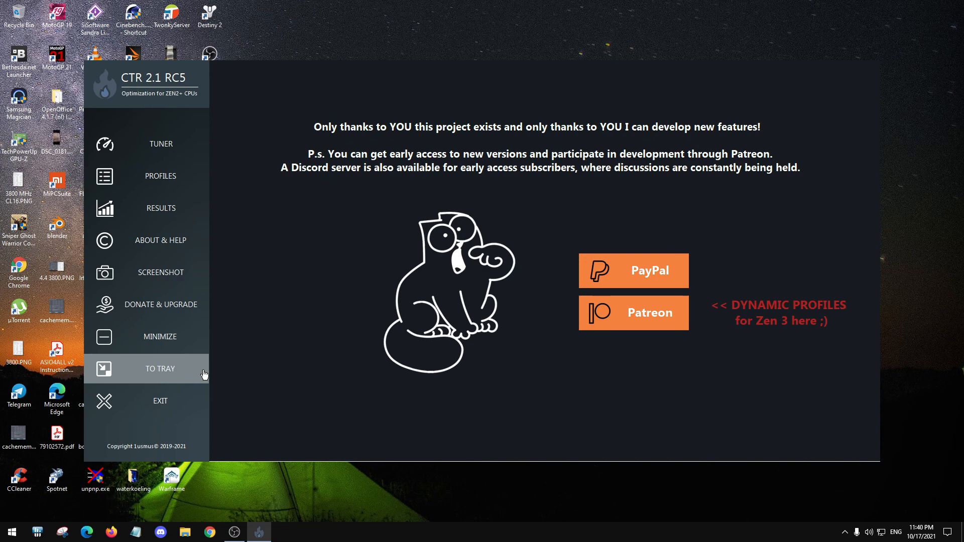
pyautogui.moveTo(183, 413)
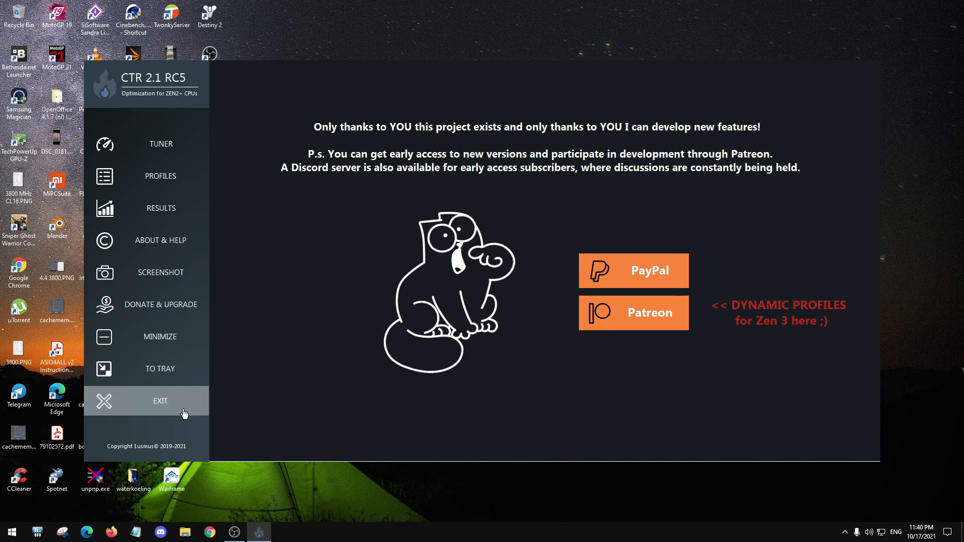
pyautogui.moveTo(161, 272)
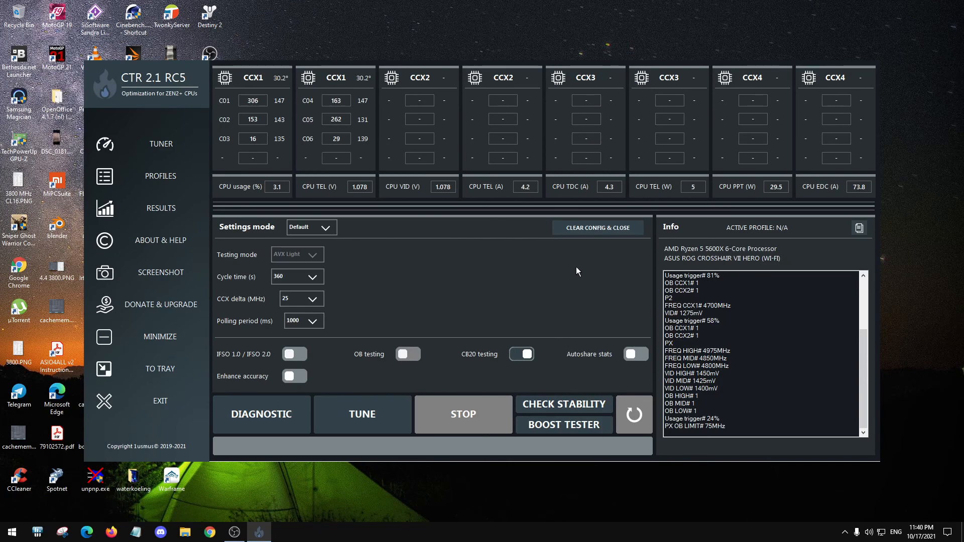
pyautogui.moveTo(556, 276)
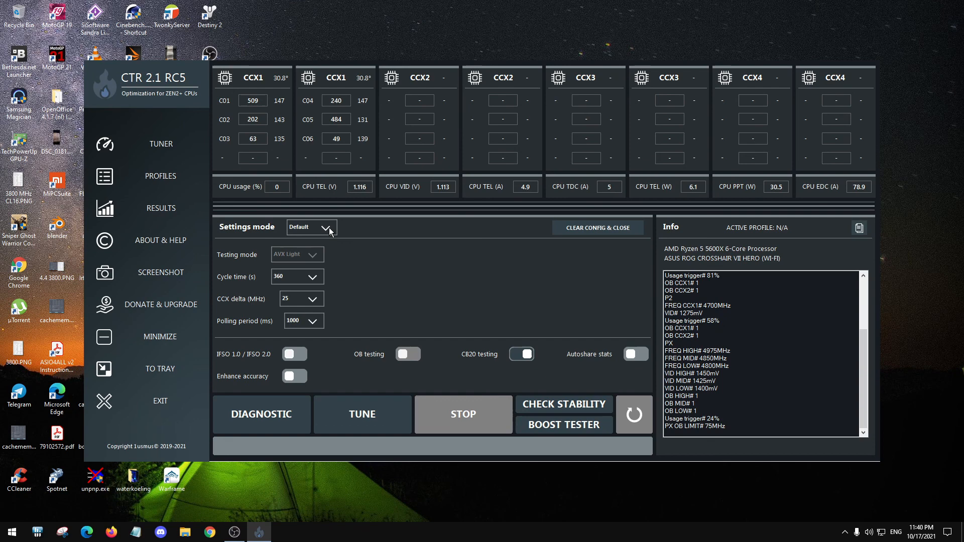
pyautogui.click(310, 227)
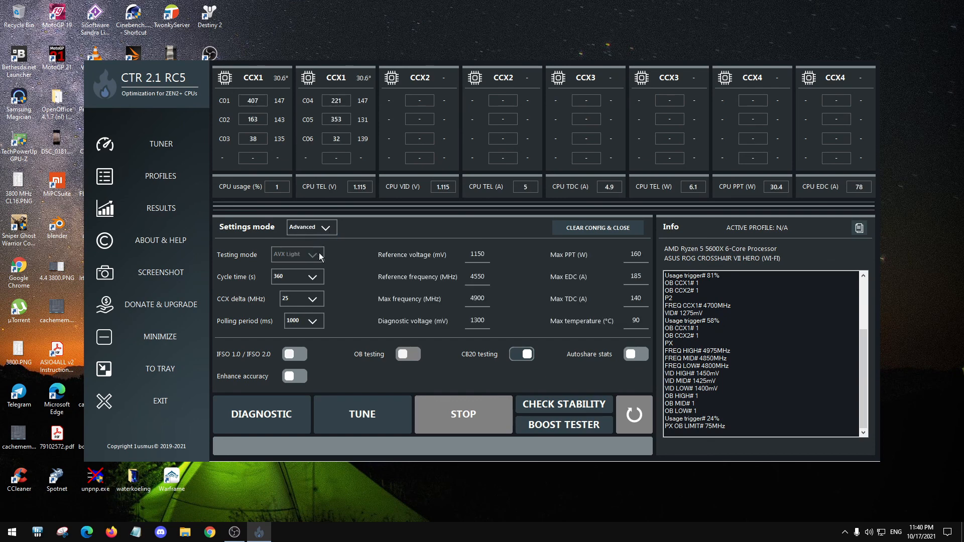
pyautogui.click(310, 227)
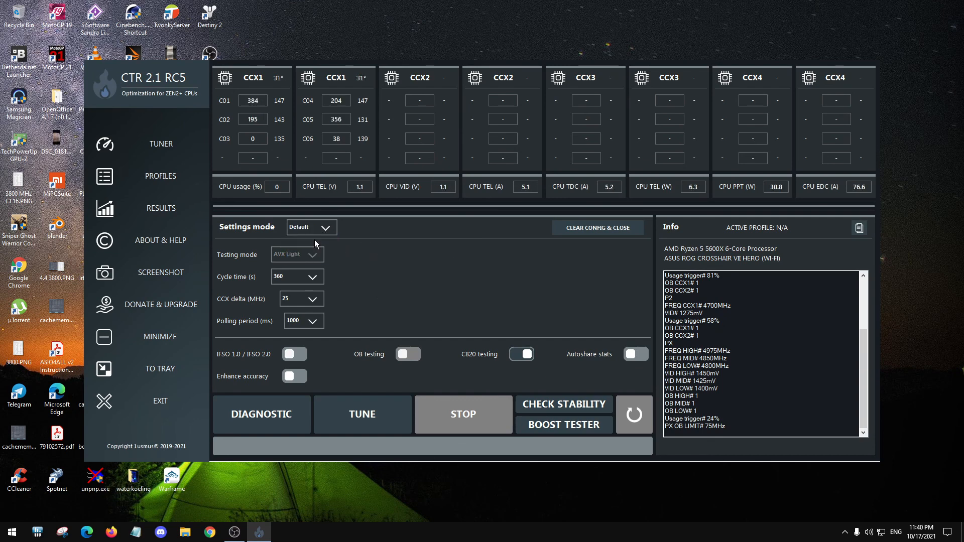